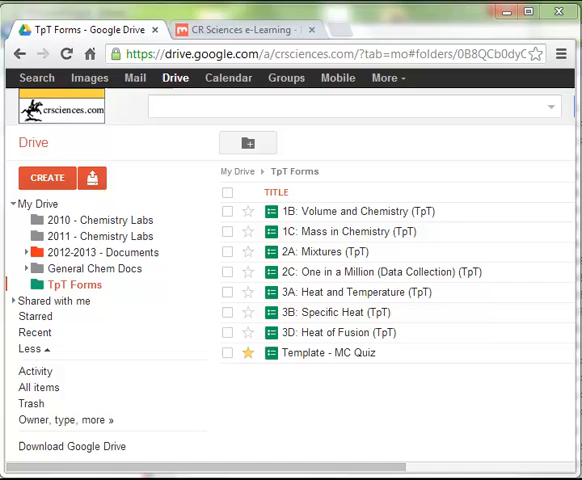
{"action": "mouse_move", "coordinate": [390, 440]}
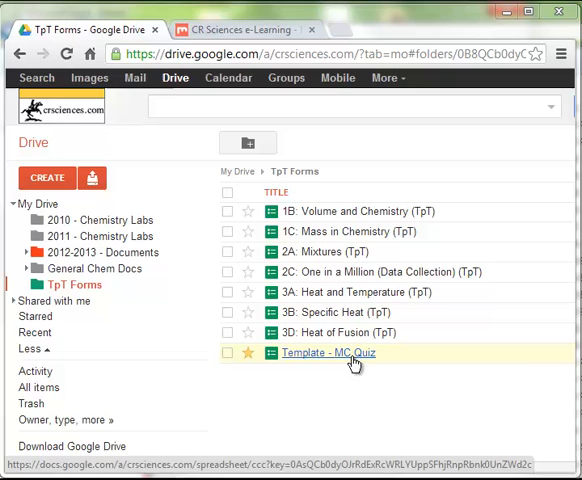
{"action": "mouse_move", "coordinate": [364, 396]}
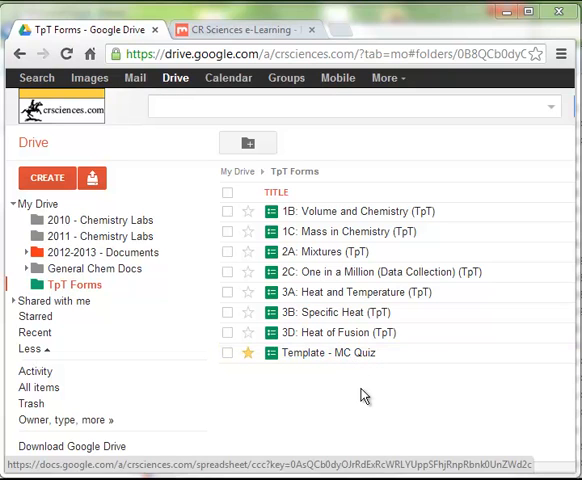
{"action": "mouse_move", "coordinate": [48, 176]}
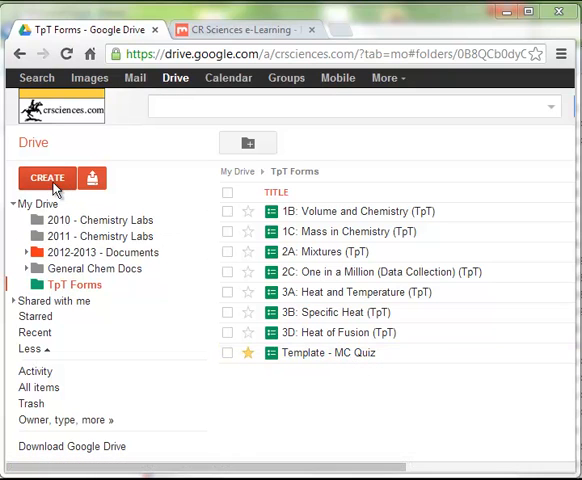
- Create a new form from the TpT Forms folder in Google Drive
{"action": "left_click", "coordinate": [46, 176]}
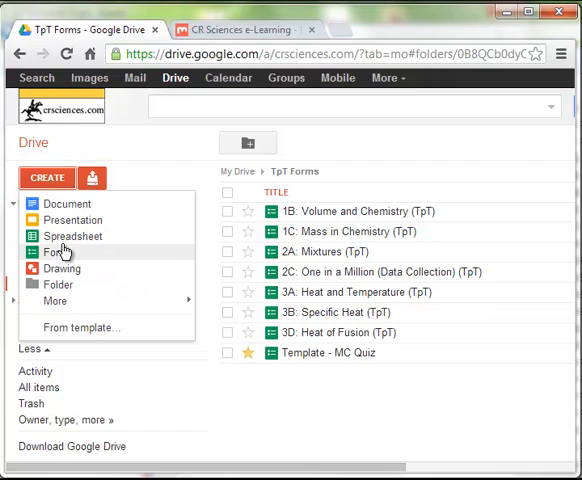
{"action": "left_click", "coordinate": [52, 252]}
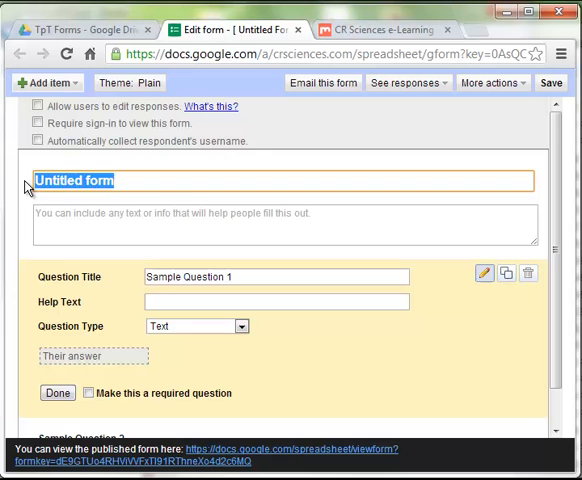
- Title the form Test Run and make the first question a required 'LAST Name:' text item
{"action": "type", "text": "Test Run"}
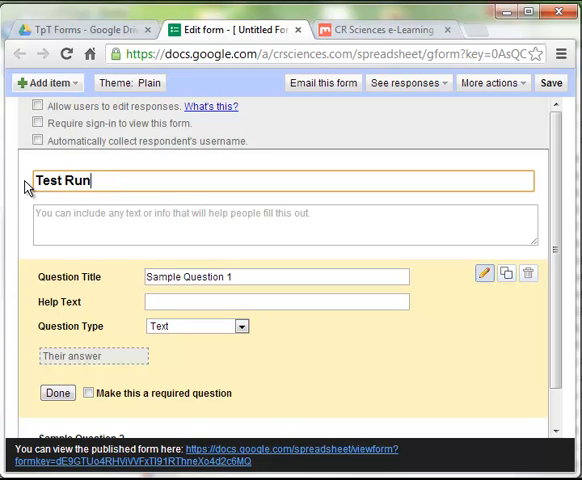
{"action": "left_click", "coordinate": [276, 276]}
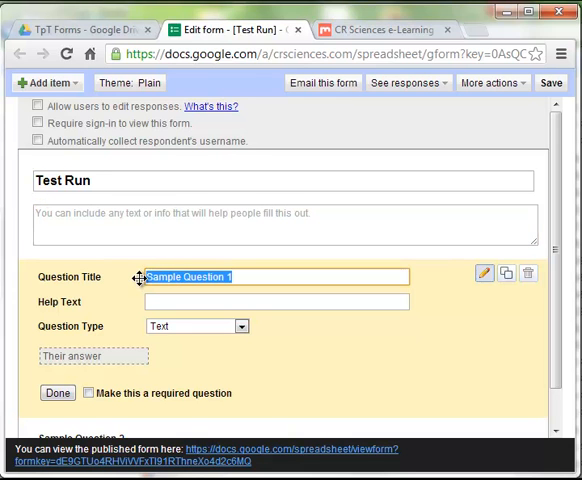
{"action": "type", "text": "LA"}
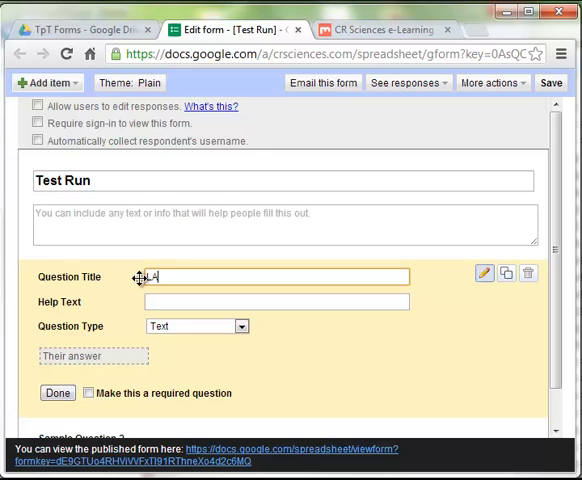
{"action": "type", "text": "LAST Name:"}
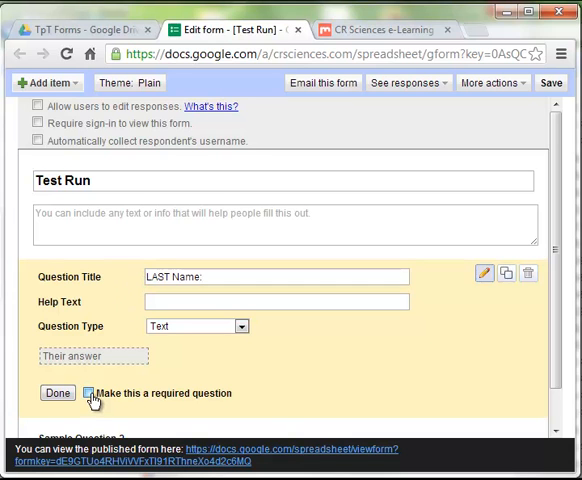
{"action": "left_click", "coordinate": [56, 392]}
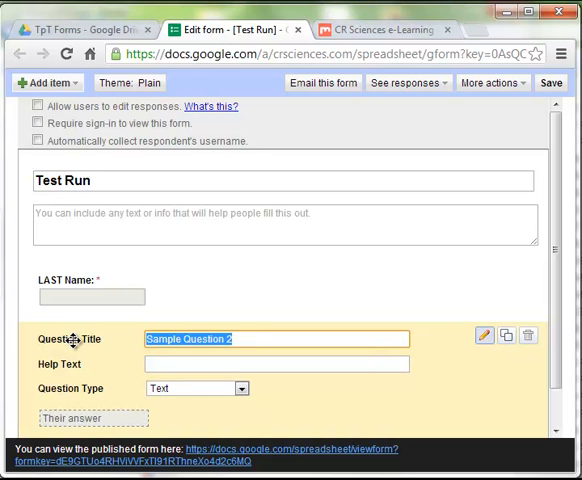
- Add a required 'First Name:' text question and finish editing it
{"action": "type", "text": "First Na"}
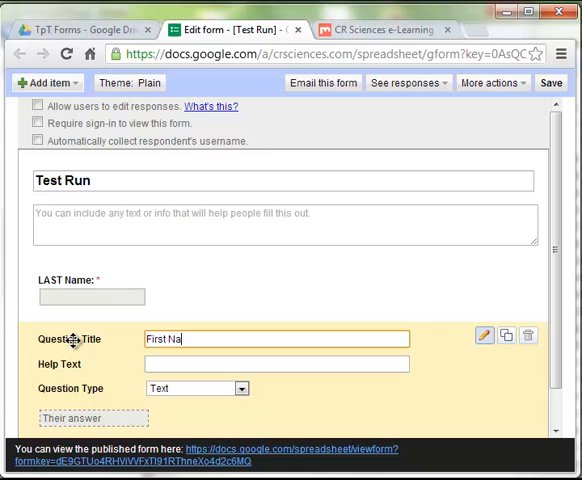
{"action": "type", "text": "me:"}
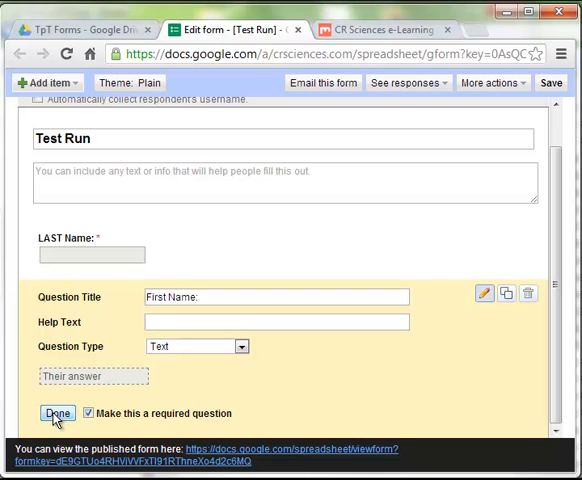
{"action": "left_click", "coordinate": [56, 412]}
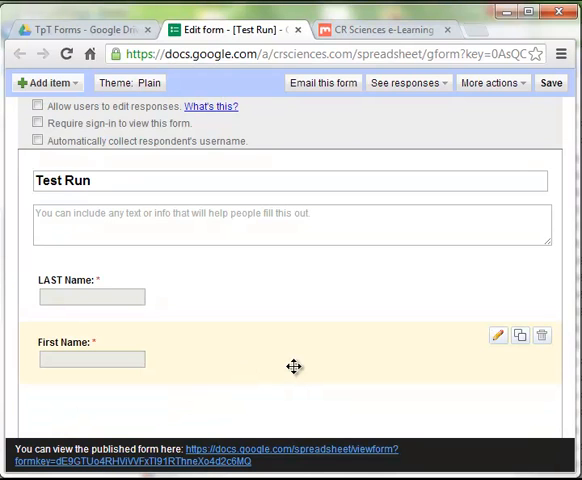
- Add a required multiple-choice Period question with numbered options 1 through 7
{"action": "left_click", "coordinate": [44, 82]}
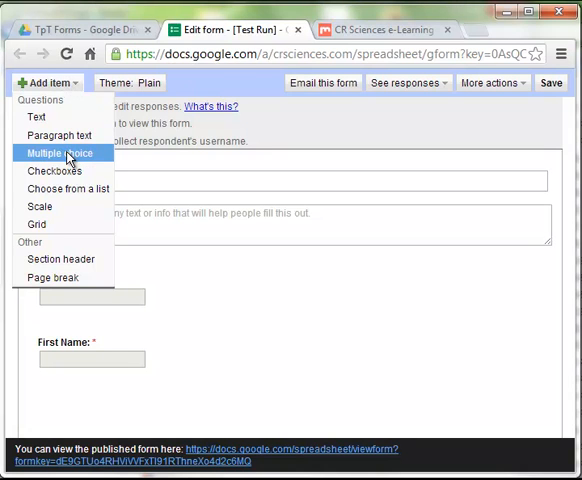
{"action": "left_click", "coordinate": [64, 152]}
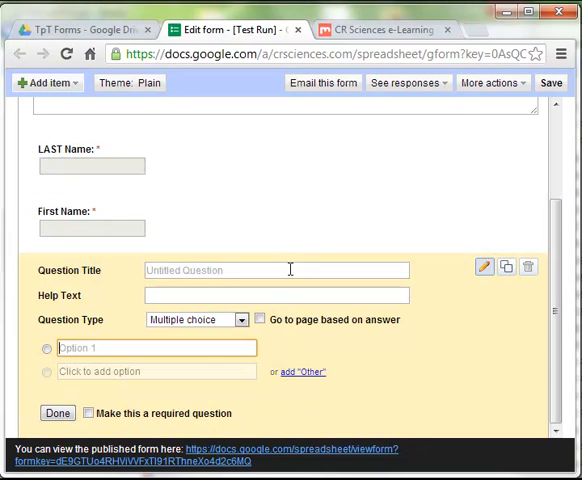
{"action": "type", "text": "Period"}
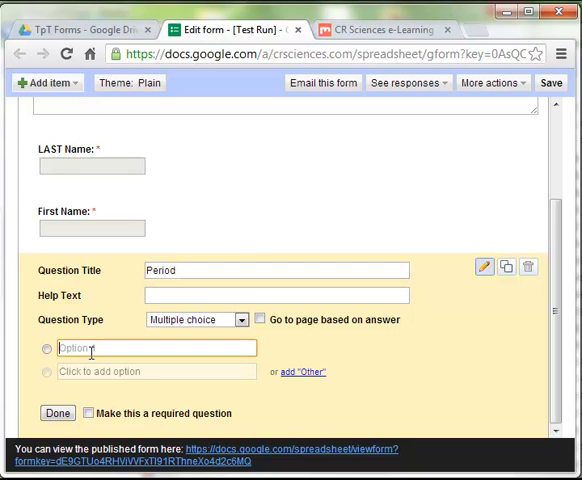
{"action": "type", "text": "1"}
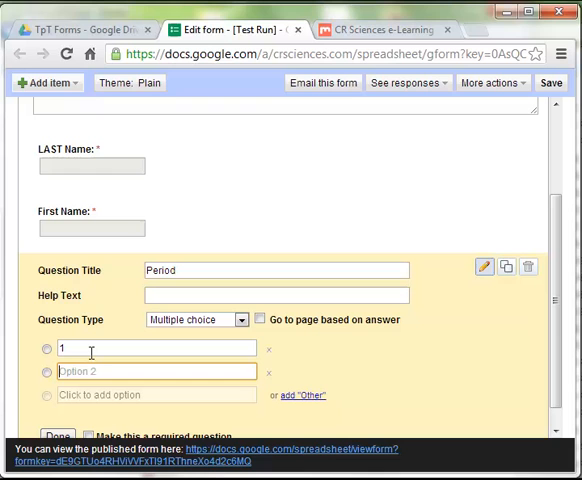
{"action": "type", "text": "2"}
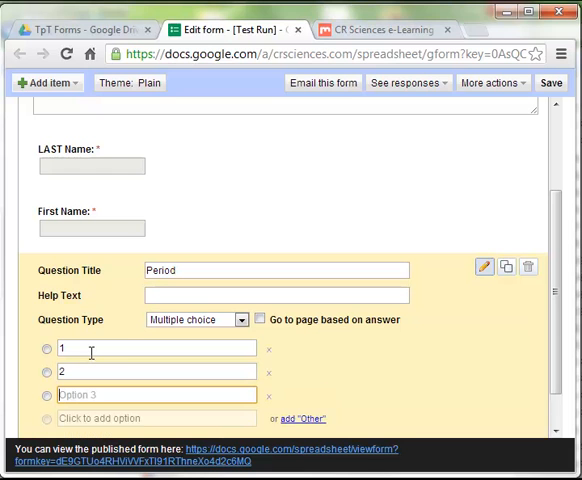
{"action": "type", "text": "3"}
{"action": "type", "text": "4"}
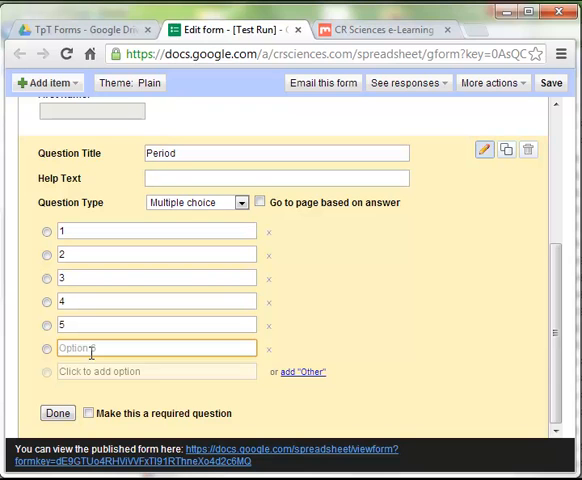
{"action": "type", "text": "6"}
{"action": "type", "text": "7"}
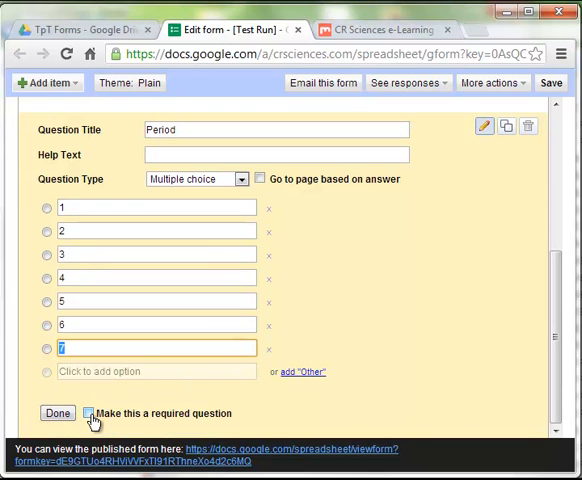
{"action": "left_click", "coordinate": [56, 412]}
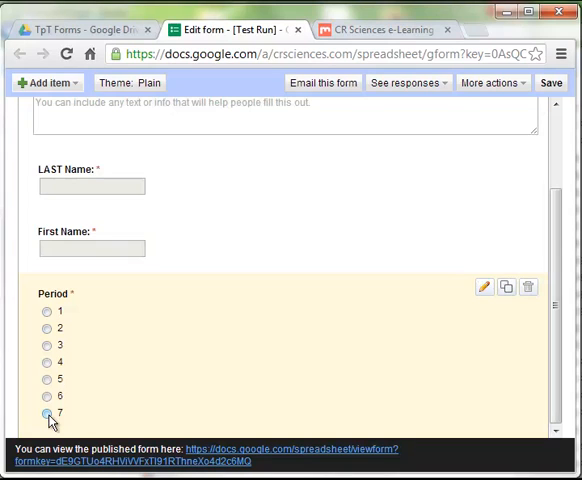
{"action": "mouse_move", "coordinate": [324, 364]}
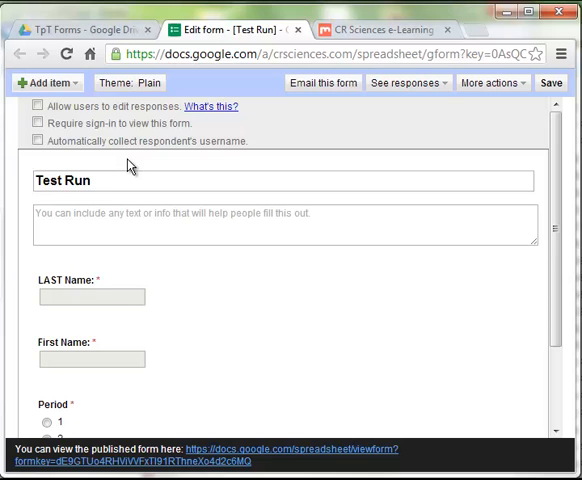
- Add a multiple-choice question titled '1. Question'
{"action": "left_click", "coordinate": [44, 82]}
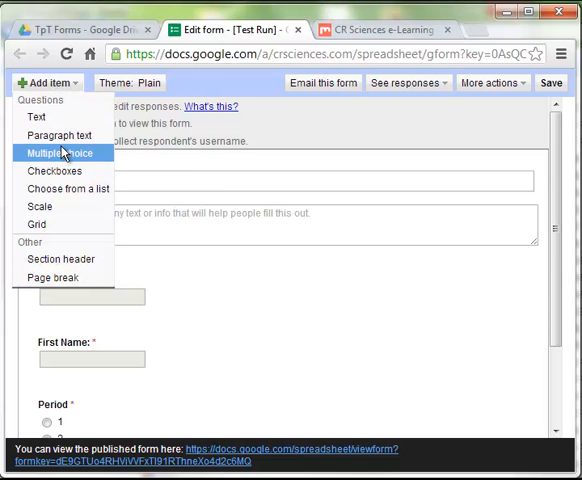
{"action": "left_click", "coordinate": [64, 152]}
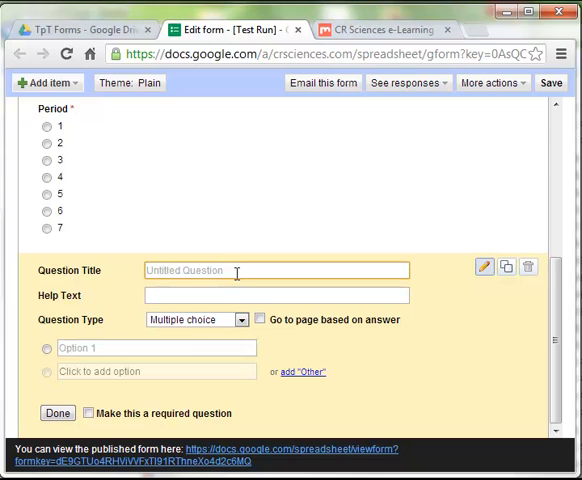
{"action": "type", "text": "1."}
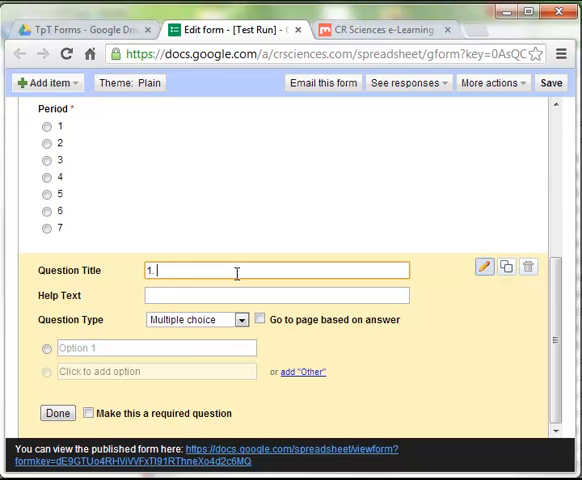
{"action": "type", "text": "Qu"}
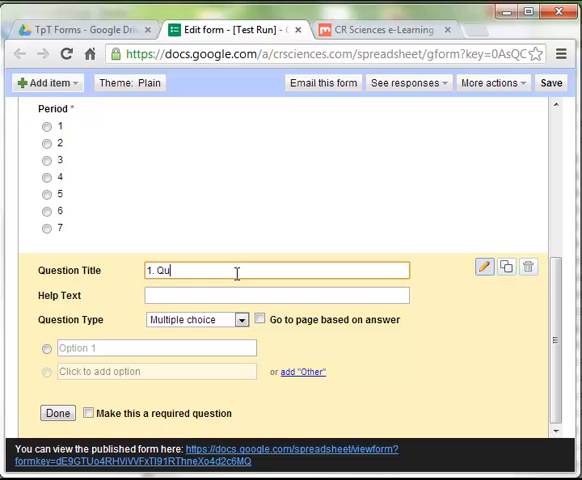
{"action": "key", "text": "Backspace"}
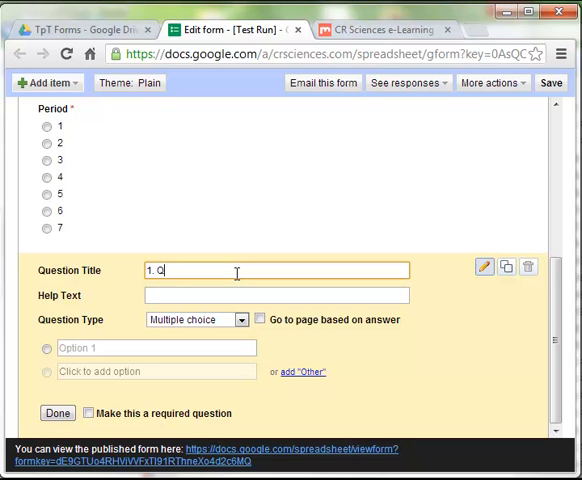
{"action": "type", "text": "uestion"}
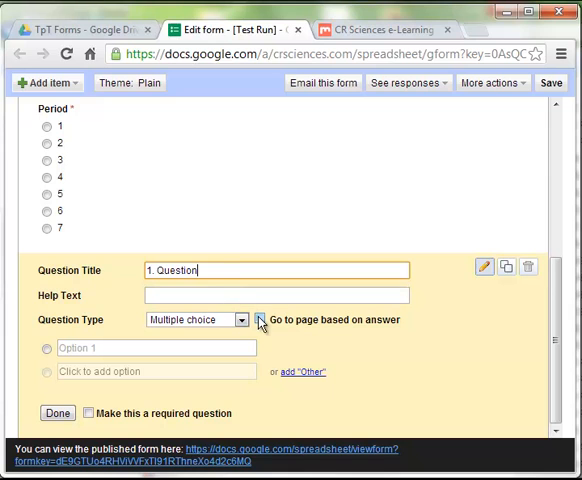
- Give it options Answer 1 through Answer 5 and mark it required
{"action": "left_click", "coordinate": [156, 348]}
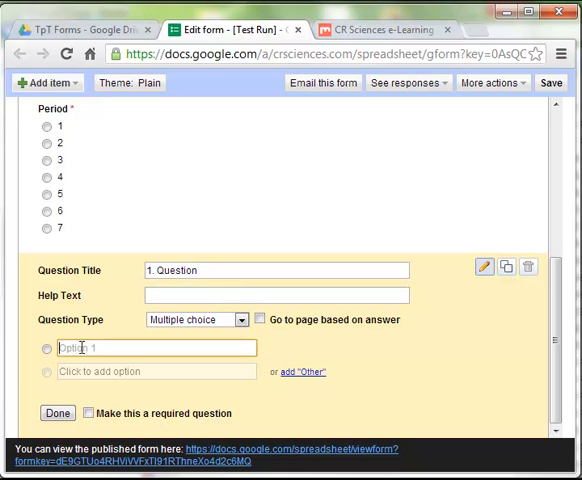
{"action": "type", "text": "Answer 1"}
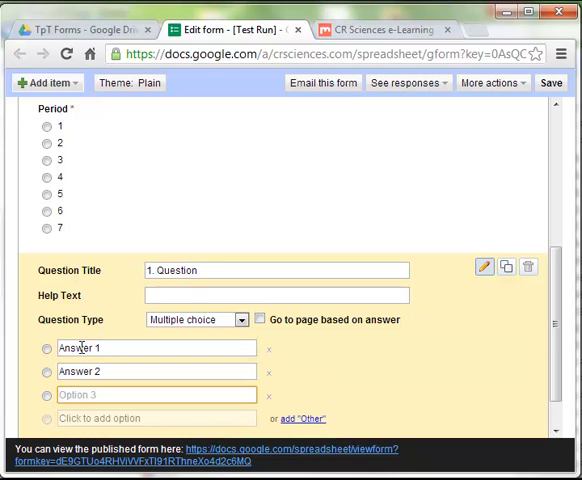
{"action": "type", "text": "Answer 3"}
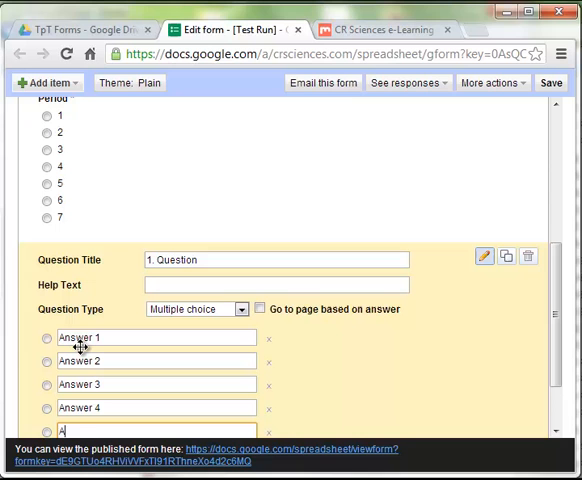
{"action": "type", "text": "nswer 6"}
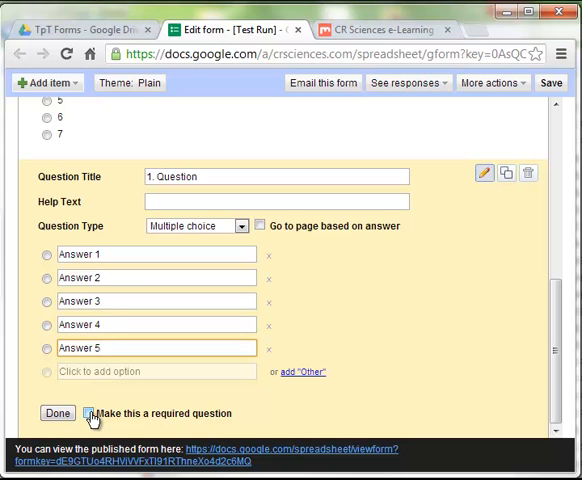
{"action": "left_click", "coordinate": [56, 412]}
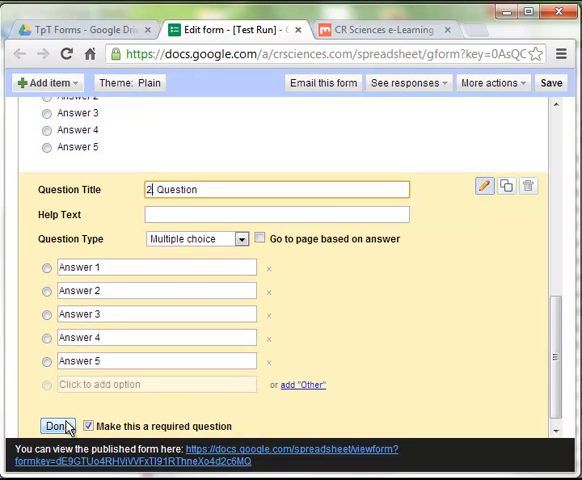
- Finish the question, duplicate it through '10. Question', and save the form
{"action": "left_click", "coordinate": [56, 426]}
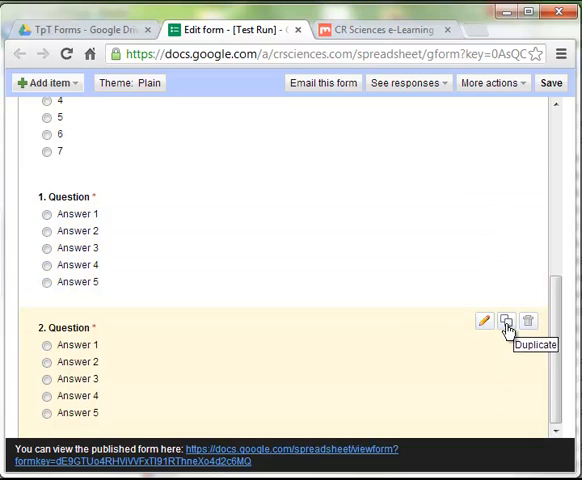
{"action": "left_click", "coordinate": [484, 322]}
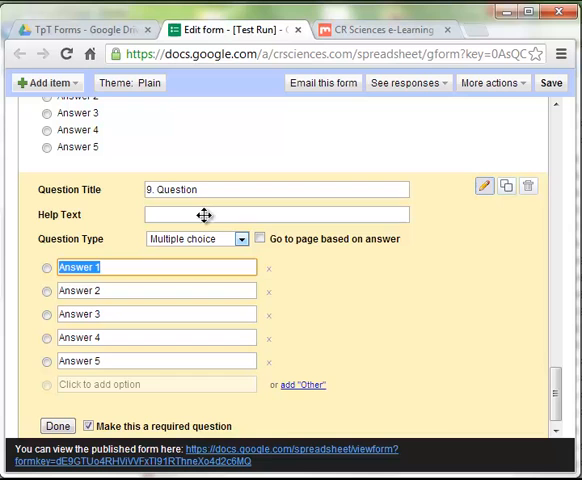
{"action": "left_click", "coordinate": [56, 426]}
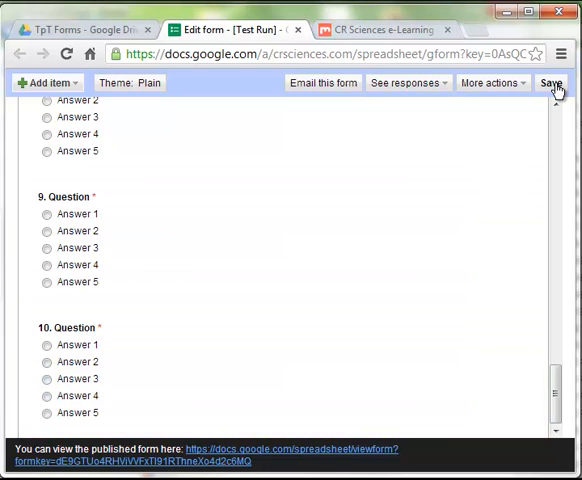
{"action": "left_click", "coordinate": [548, 84]}
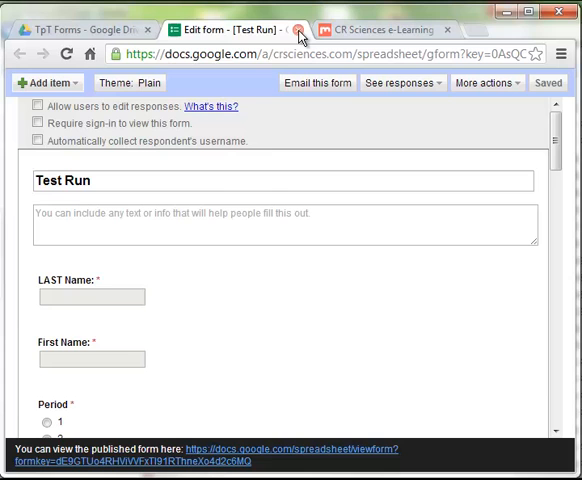
- Close the form editor, then reopen the linked form for editing from the Form menu
{"action": "left_click", "coordinate": [300, 30]}
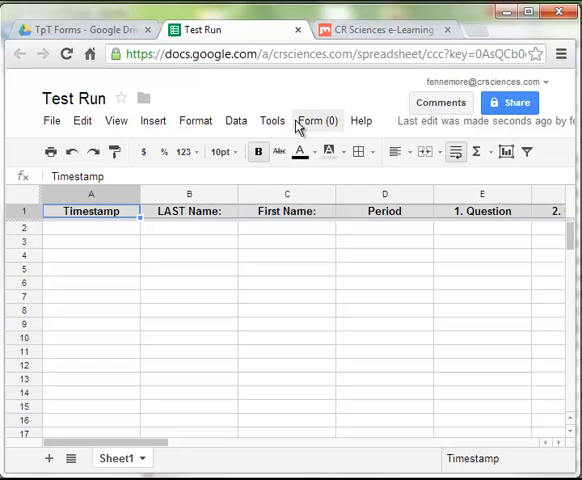
{"action": "left_click", "coordinate": [316, 120]}
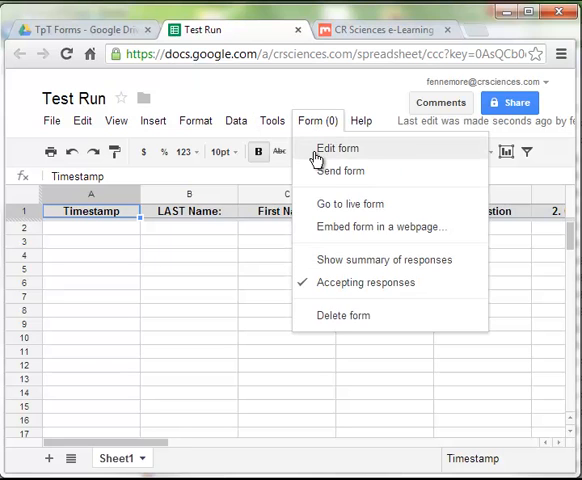
{"action": "left_click", "coordinate": [338, 148]}
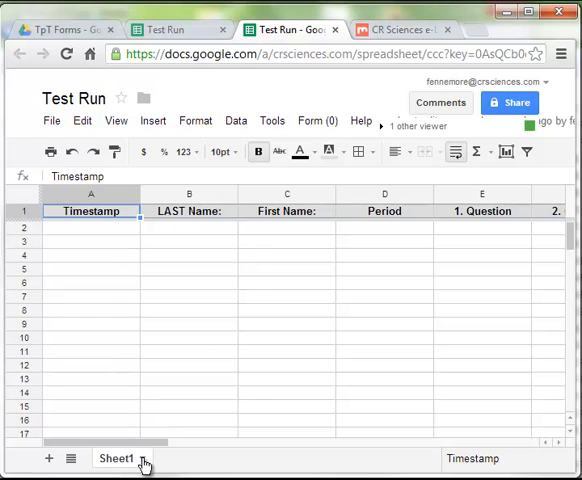
- Rename the first sheet Raw_Data
{"action": "right_click", "coordinate": [116, 458]}
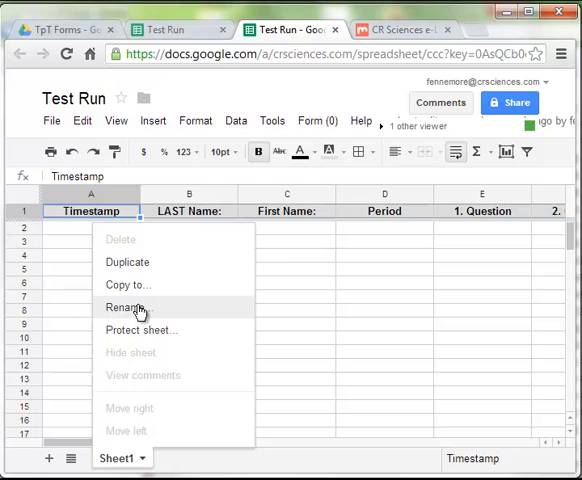
{"action": "left_click", "coordinate": [124, 308]}
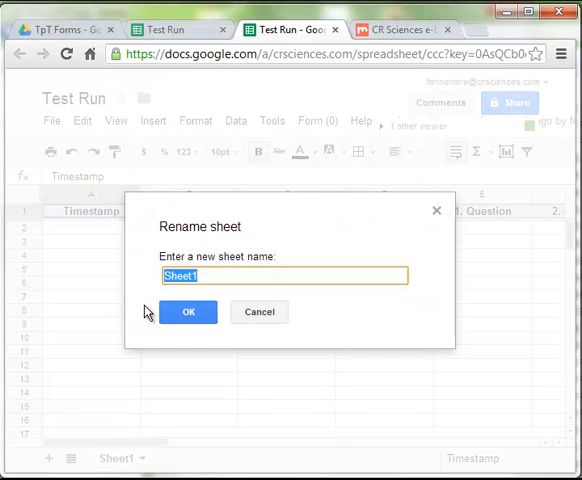
{"action": "type", "text": "R"}
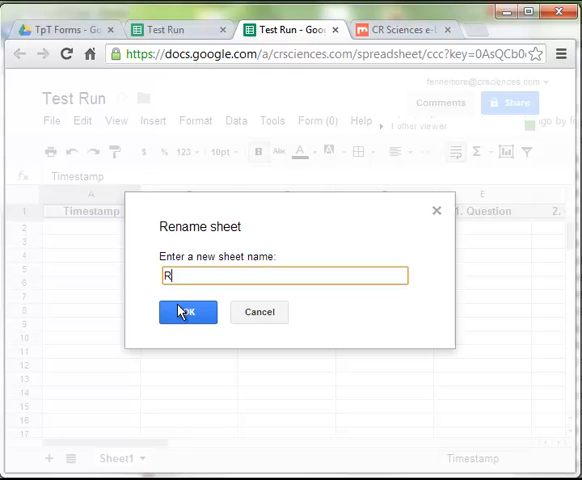
{"action": "type", "text": "aw_Data"}
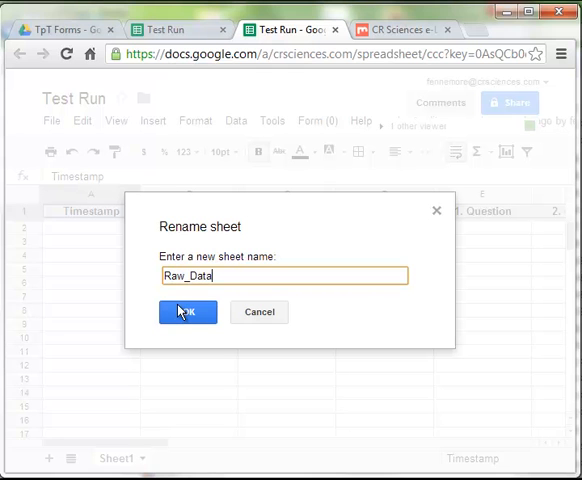
{"action": "left_click", "coordinate": [188, 312]}
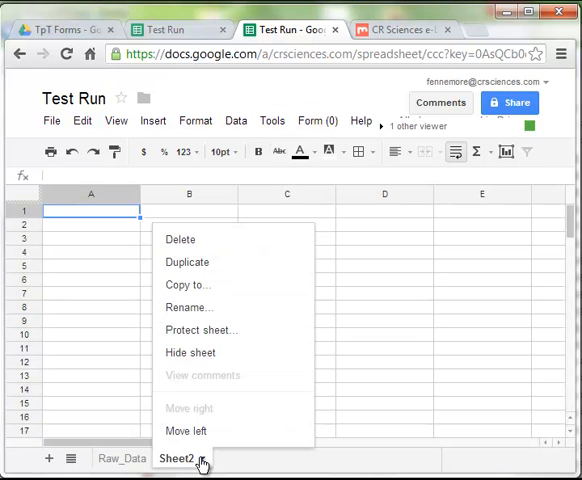
- Rename the second sheet VLookup
{"action": "left_click", "coordinate": [188, 308]}
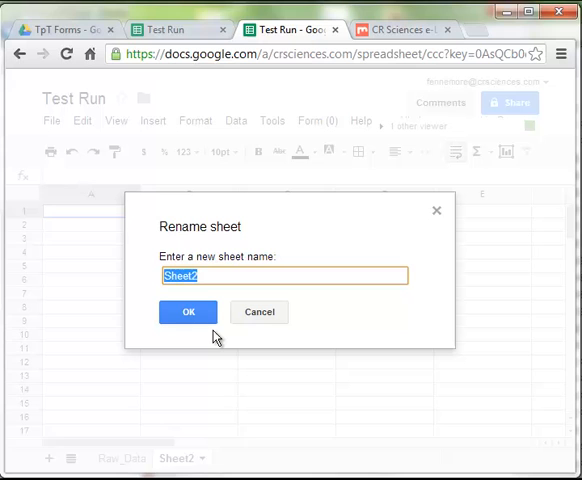
{"action": "type", "text": "V"}
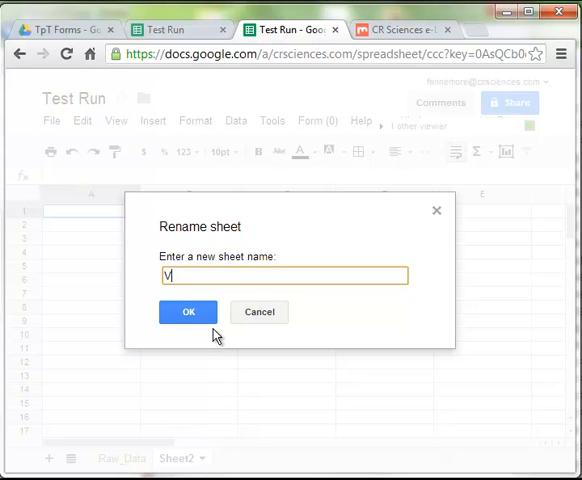
{"action": "type", "text": "Lookup"}
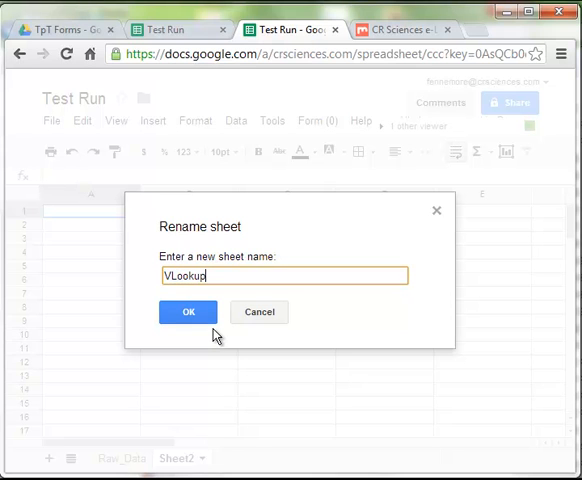
{"action": "left_click", "coordinate": [188, 312]}
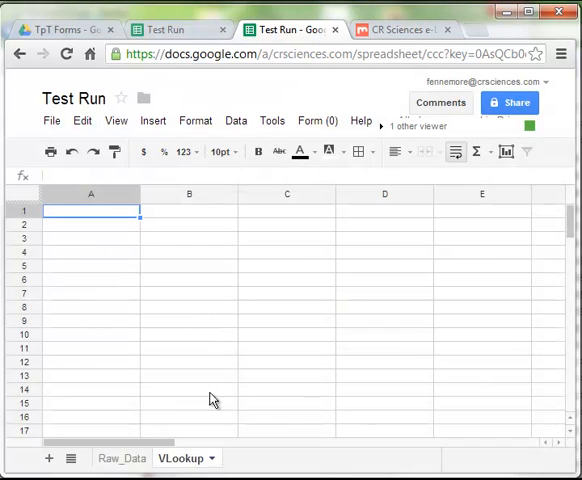
{"action": "mouse_move", "coordinate": [50, 458]}
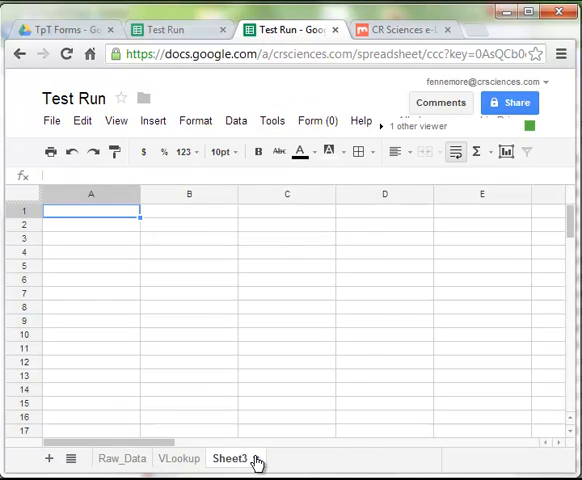
- Rename the third sheet Graded
{"action": "right_click", "coordinate": [230, 458]}
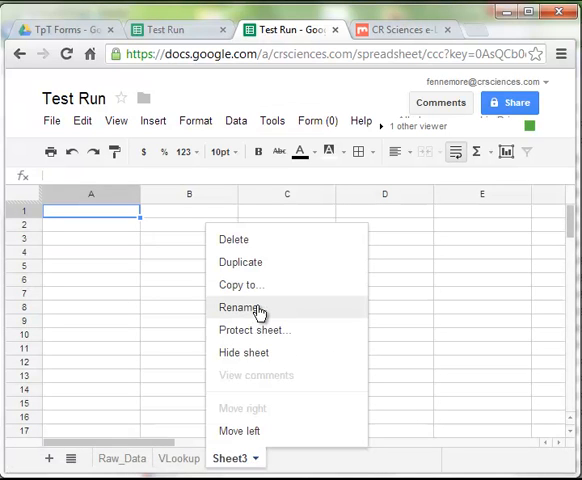
{"action": "left_click", "coordinate": [240, 308]}
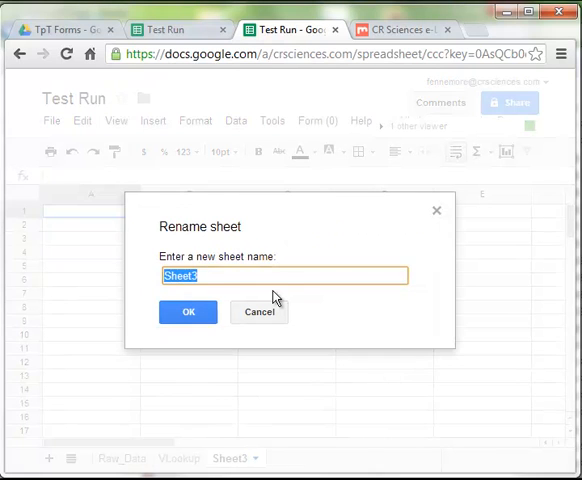
{"action": "type", "text": "Grade"}
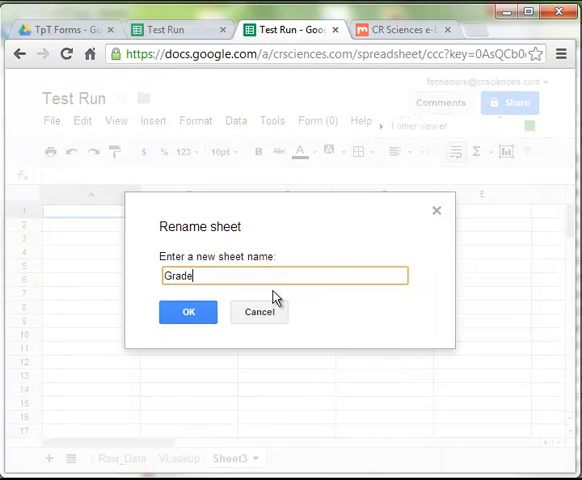
{"action": "left_click", "coordinate": [188, 312]}
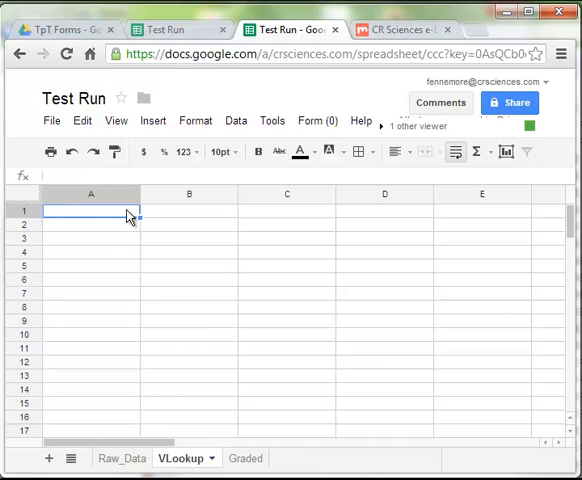
- Head columns B and C of the VLookup sheet Answer and Score Value
{"action": "left_click", "coordinate": [188, 210]}
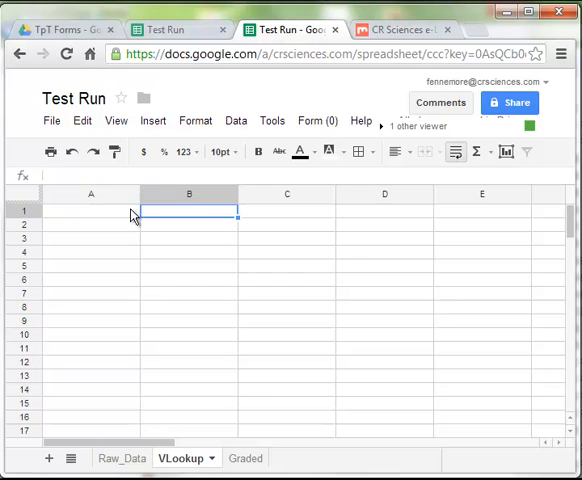
{"action": "type", "text": "Answer"}
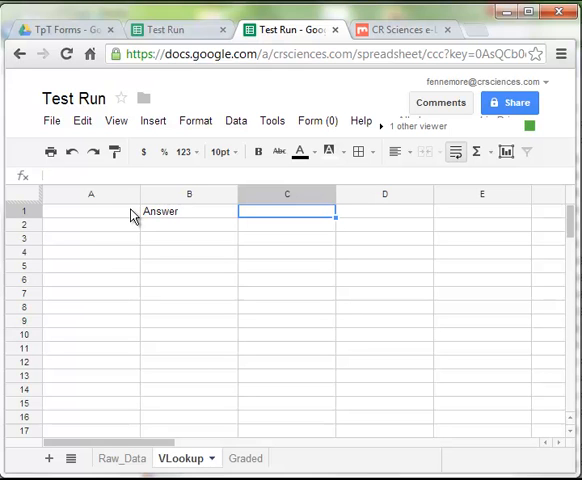
{"action": "type", "text": "S"}
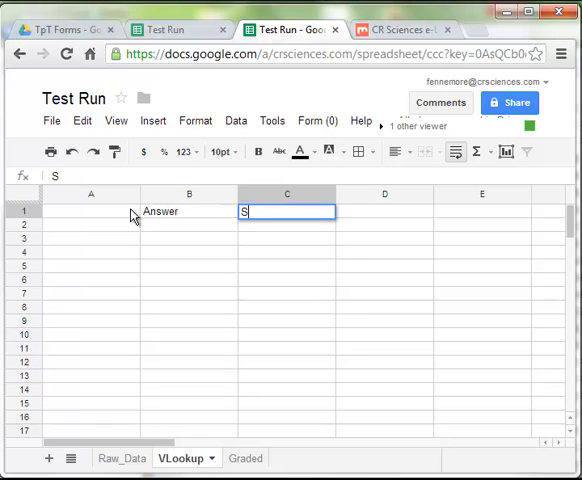
{"action": "type", "text": "Score Value"}
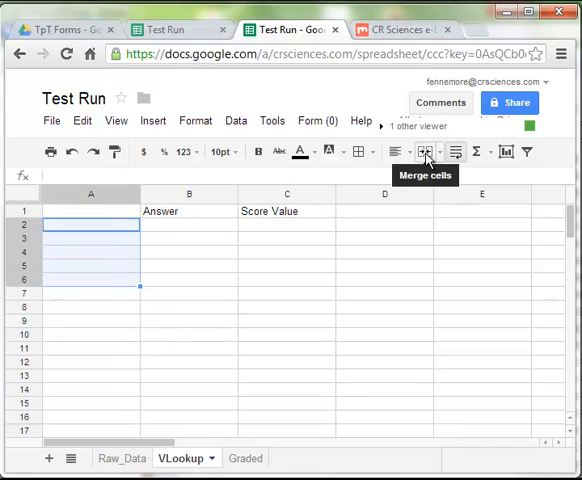
- Merge A2:A6 into one block holding 1, and head column A Question
{"action": "left_click", "coordinate": [422, 152]}
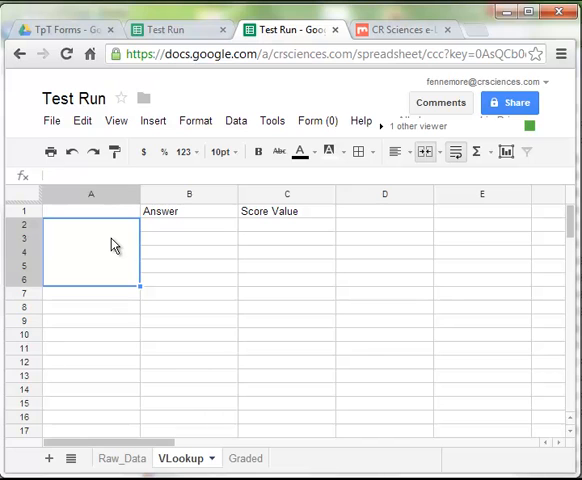
{"action": "type", "text": "1"}
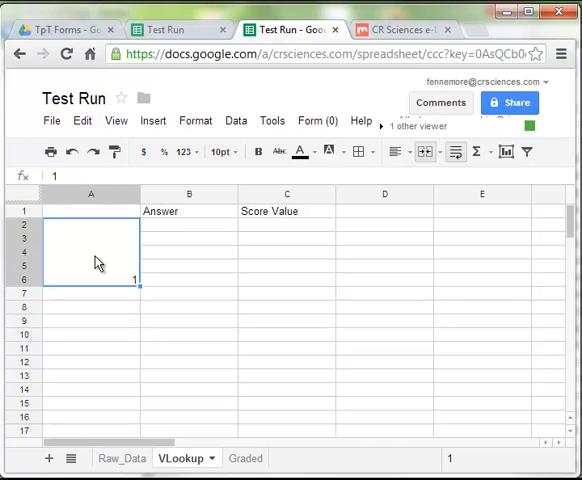
{"action": "mouse_move", "coordinate": [74, 218]}
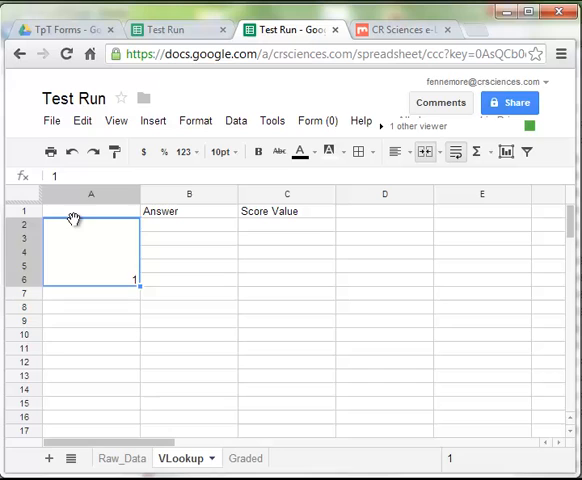
{"action": "type", "text": "Question"}
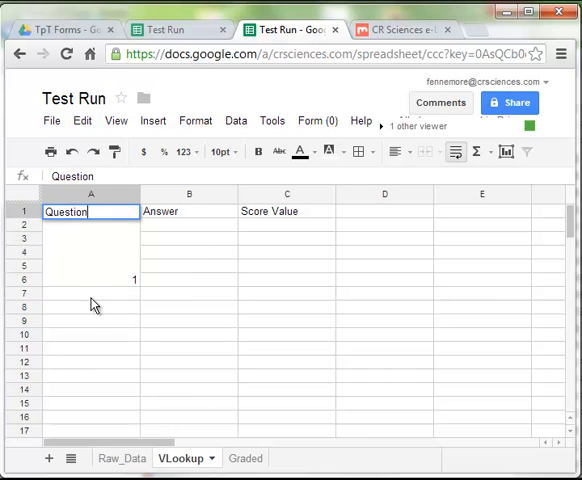
- Bold the headers and fill the numbered question block down column A with 2 in A7:A11
{"action": "left_click_drag", "start_coordinate": [90, 212], "coordinate": [90, 280]}
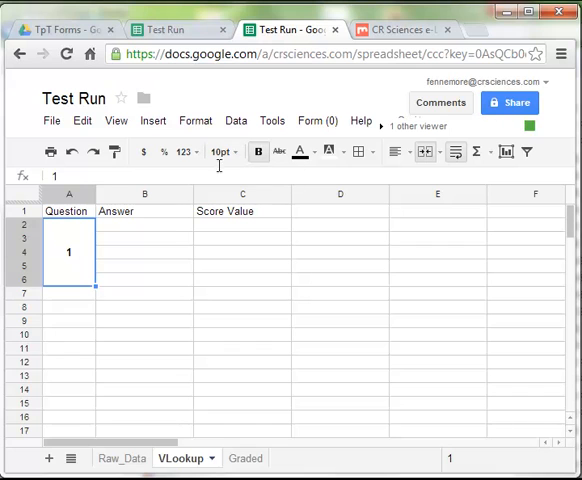
{"action": "left_click", "coordinate": [68, 212]}
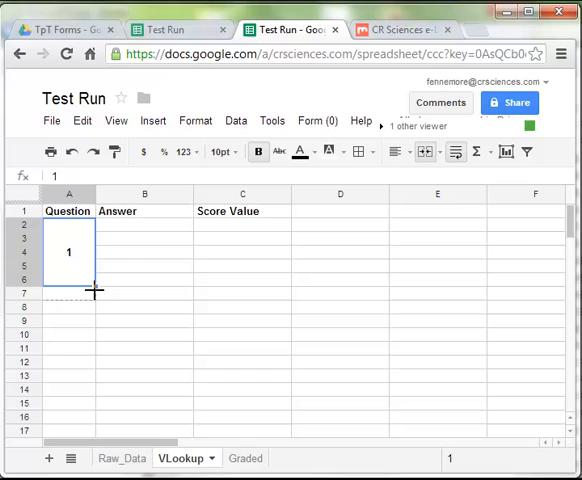
{"action": "left_click_drag", "start_coordinate": [92, 288], "coordinate": [92, 420]}
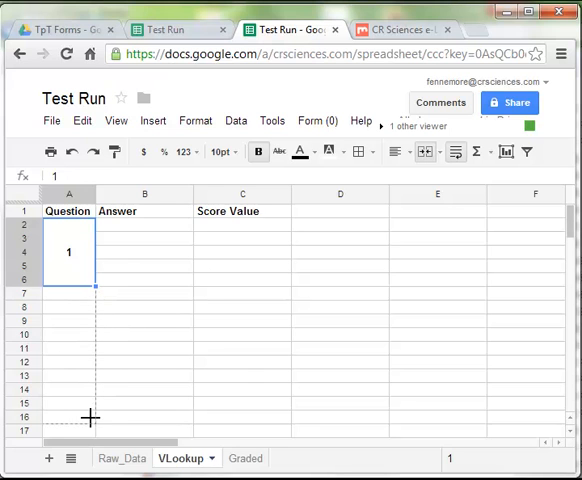
{"action": "scroll", "scroll_direction": "down", "scroll_amount": 3}
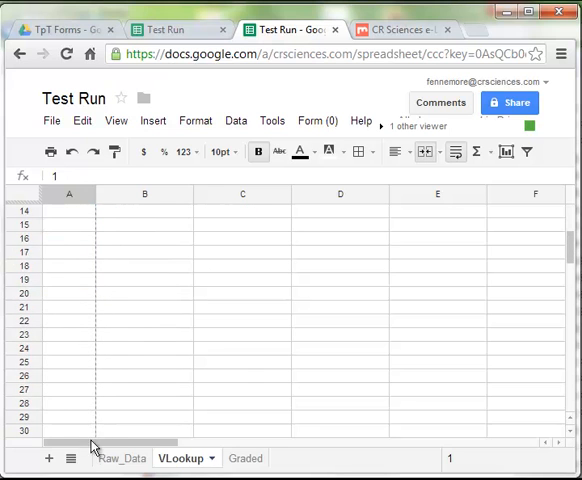
{"action": "scroll", "scroll_direction": "down", "scroll_amount": 3}
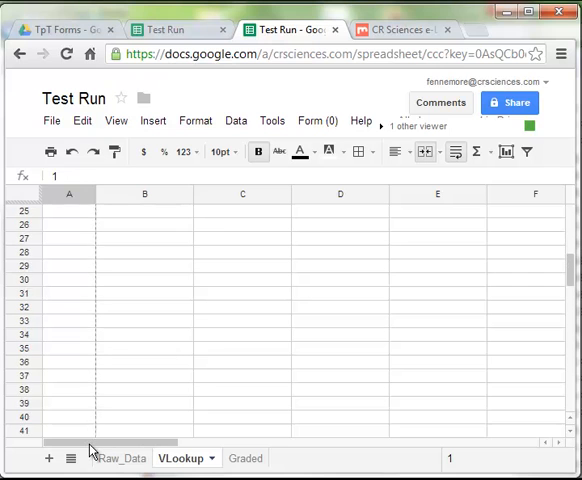
{"action": "scroll", "scroll_direction": "down", "scroll_amount": 3}
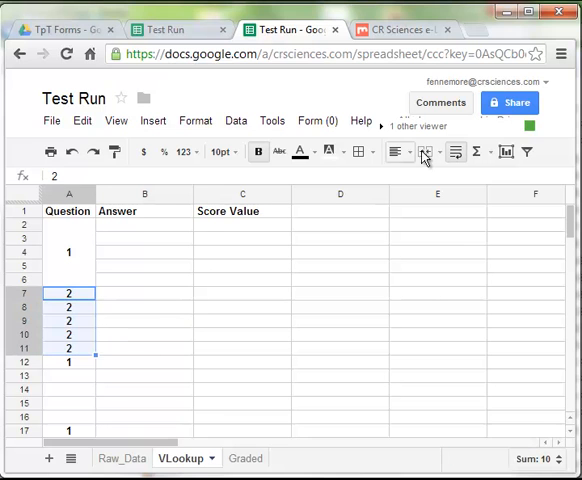
- Merge the five-row column A blocks for questions 2, 3 and 4
{"action": "left_click", "coordinate": [424, 152]}
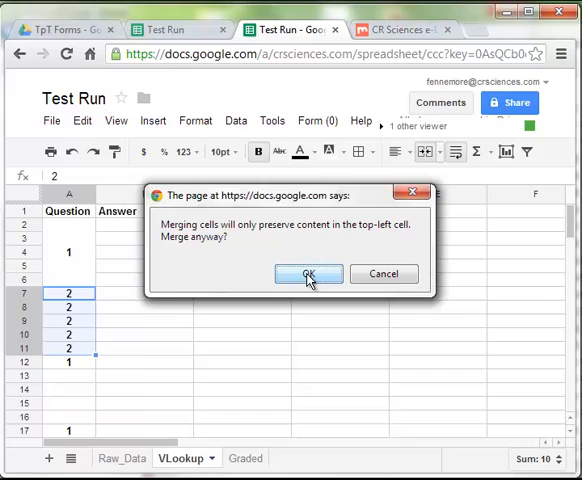
{"action": "left_click", "coordinate": [308, 274]}
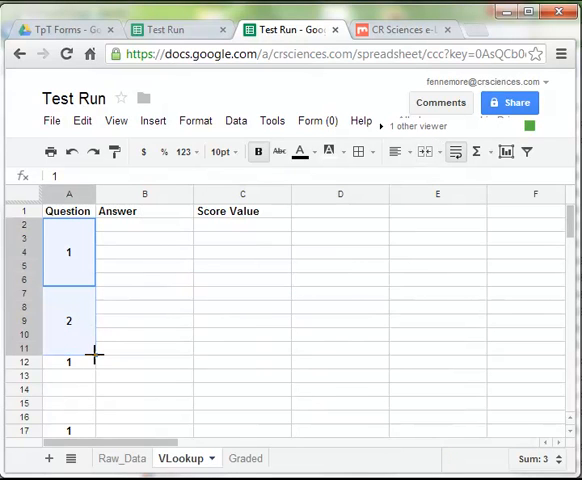
{"action": "scroll", "scroll_direction": "down", "scroll_amount": 3}
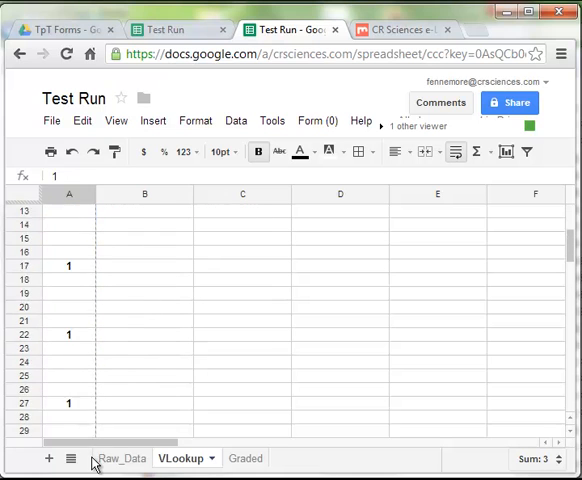
{"action": "scroll", "scroll_direction": "down", "scroll_amount": 3}
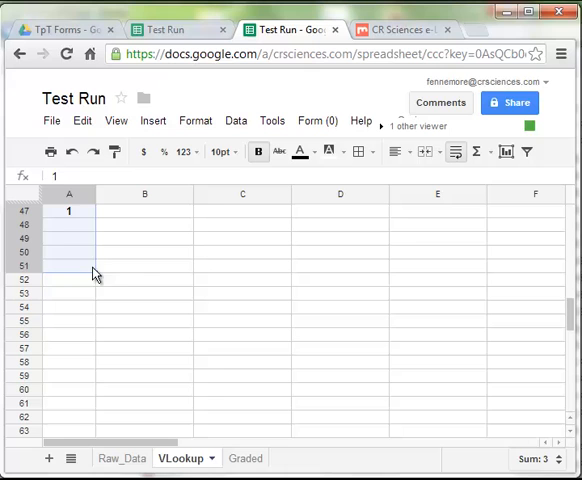
{"action": "scroll", "scroll_direction": "down", "scroll_amount": 3}
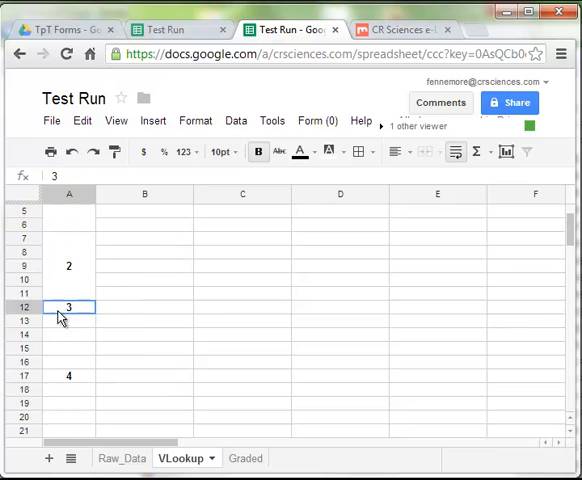
{"action": "left_click_drag", "start_coordinate": [68, 308], "coordinate": [68, 362]}
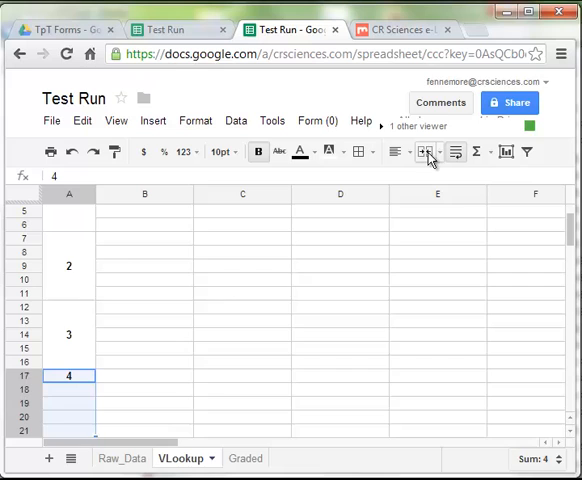
{"action": "scroll", "scroll_direction": "down", "scroll_amount": 3}
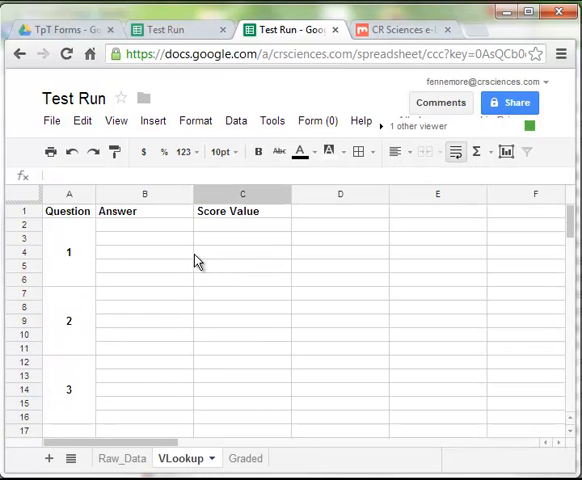
- Enter Answer 1 and Answer 2 in B2:B3 and fill the series down to Answer 5
{"action": "type", "text": "A"}
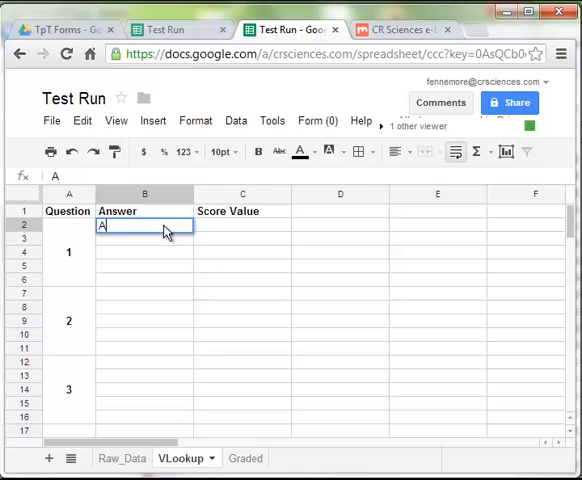
{"action": "type", "text": "nswer 1"}
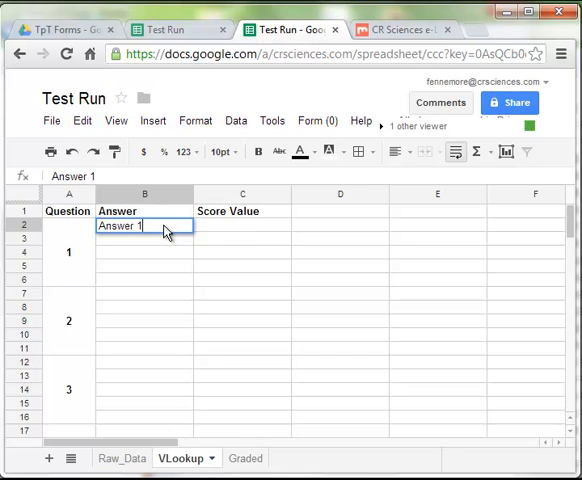
{"action": "type", "text": "An"}
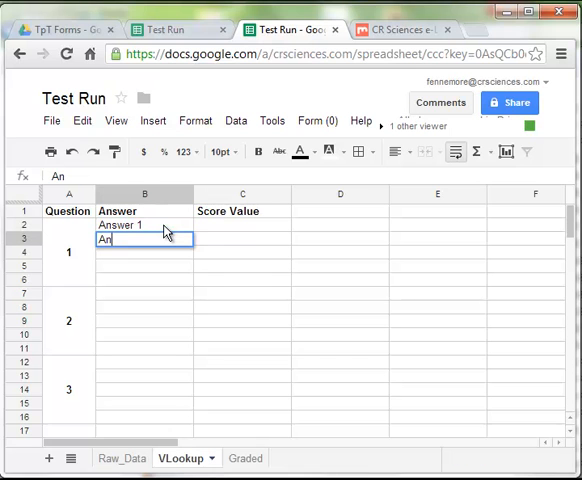
{"action": "type", "text": "Answer 2"}
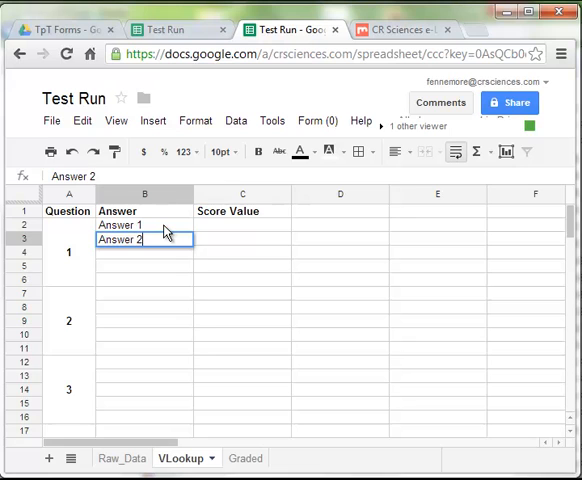
{"action": "left_click", "coordinate": [144, 224]}
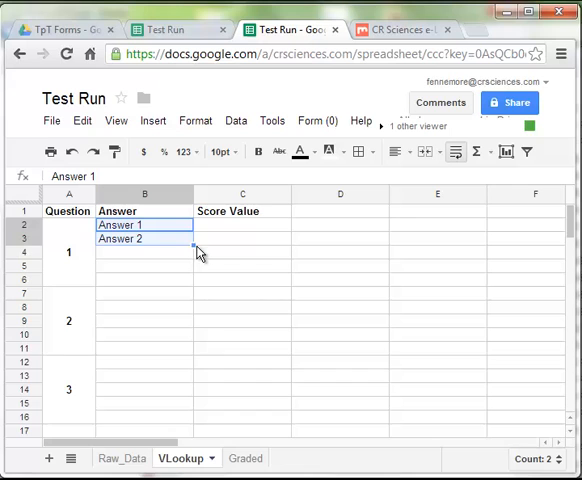
{"action": "mouse_move", "coordinate": [192, 246]}
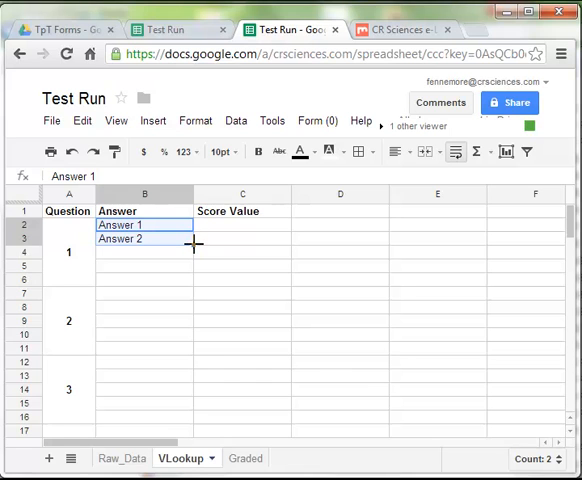
{"action": "left_click_drag", "start_coordinate": [194, 244], "coordinate": [194, 280]}
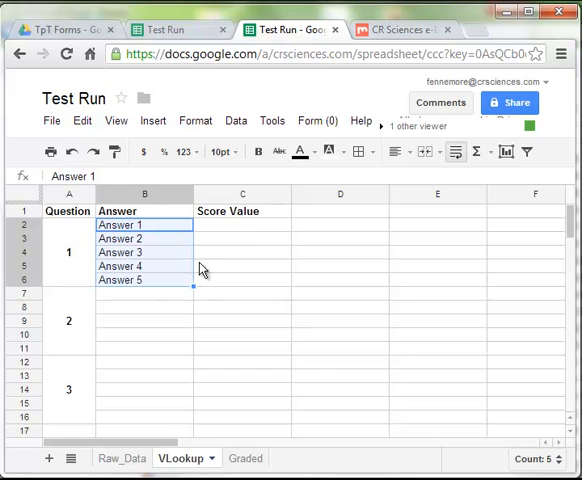
{"action": "mouse_move", "coordinate": [176, 228]}
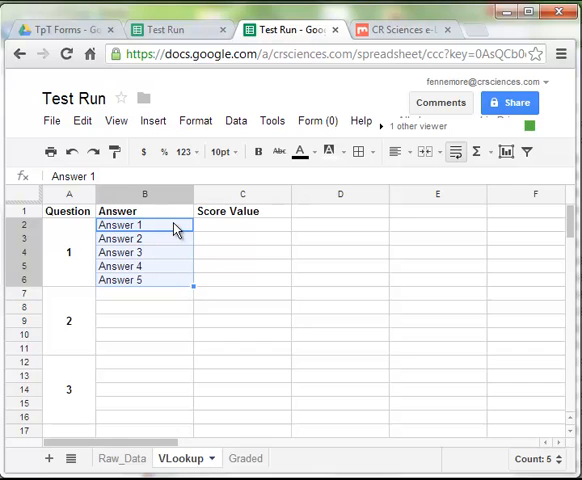
{"action": "mouse_move", "coordinate": [176, 230]}
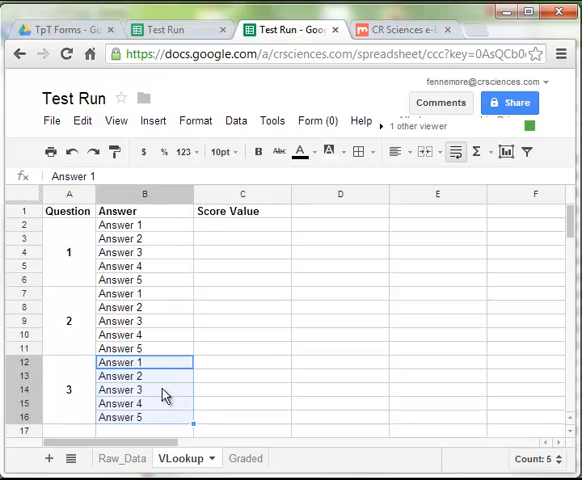
- Copy the Answer 1–5 labels down column B beside each remaining question block
{"action": "scroll", "scroll_direction": "down", "scroll_amount": 3}
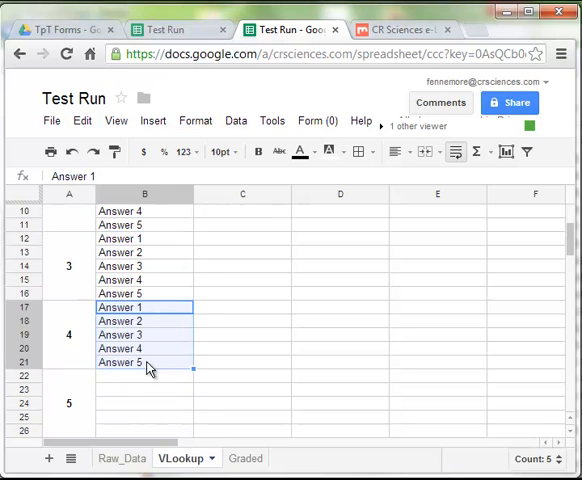
{"action": "scroll", "scroll_direction": "down", "scroll_amount": 3}
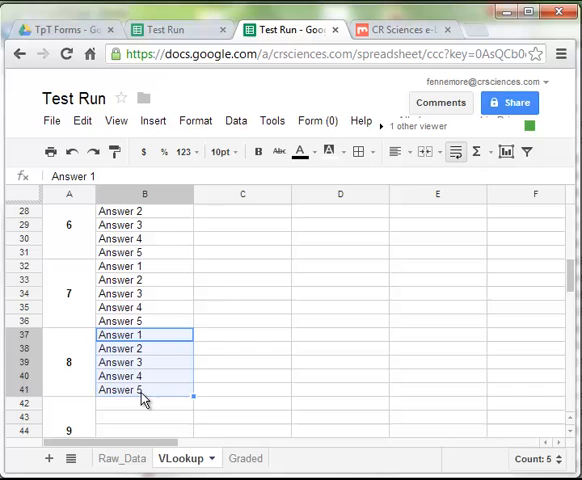
{"action": "scroll", "scroll_direction": "down", "scroll_amount": 3}
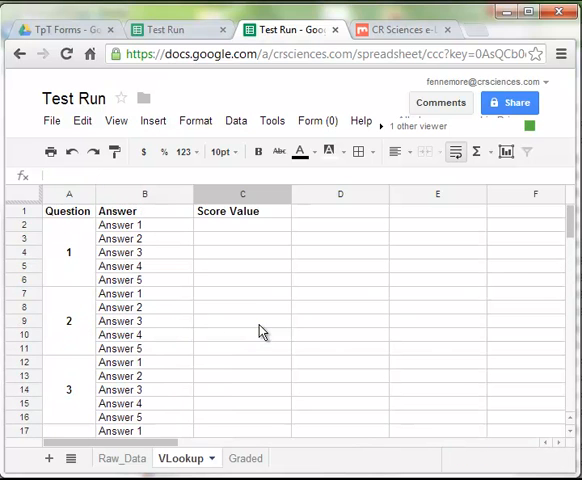
- Enter 1 for correct and 0 for wrong answers in column C for questions 2–4
{"action": "left_click", "coordinate": [242, 224]}
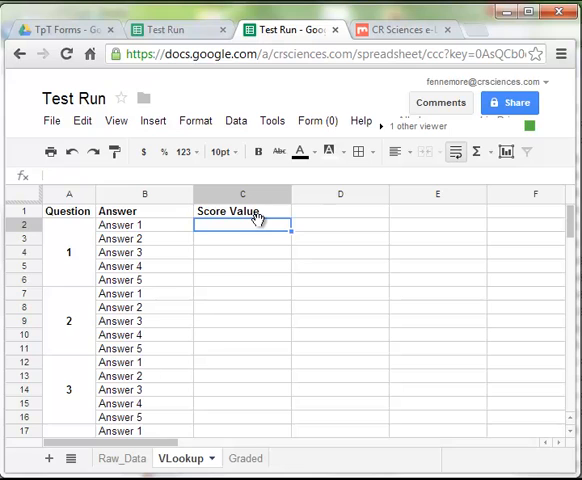
{"action": "type", "text": "1"}
{"action": "left_click", "coordinate": [242, 238]}
{"action": "type", "text": ".5"}
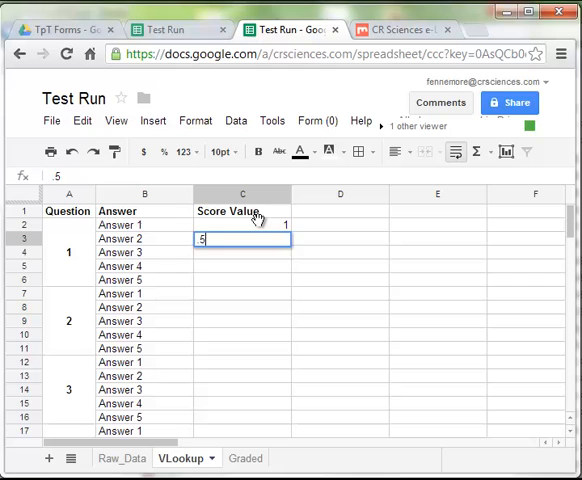
{"action": "key", "text": "enter"}
{"action": "type", "text": "0"}
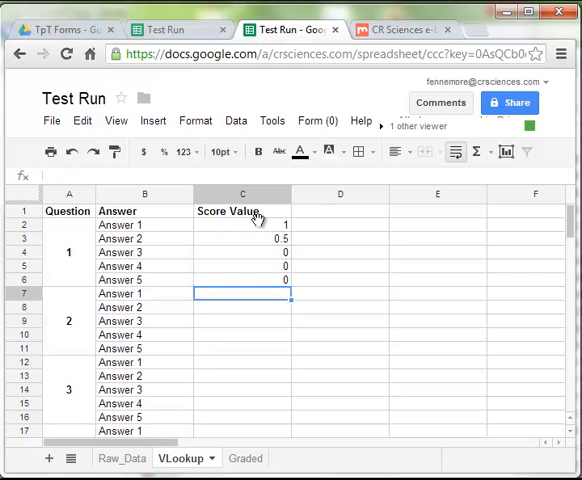
{"action": "mouse_move", "coordinate": [318, 238]}
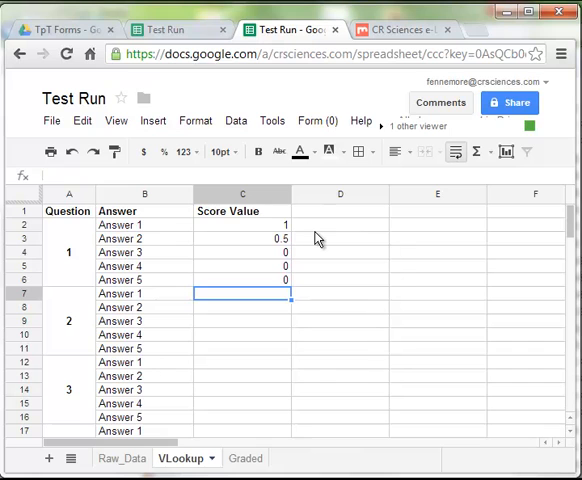
{"action": "mouse_move", "coordinate": [264, 240]}
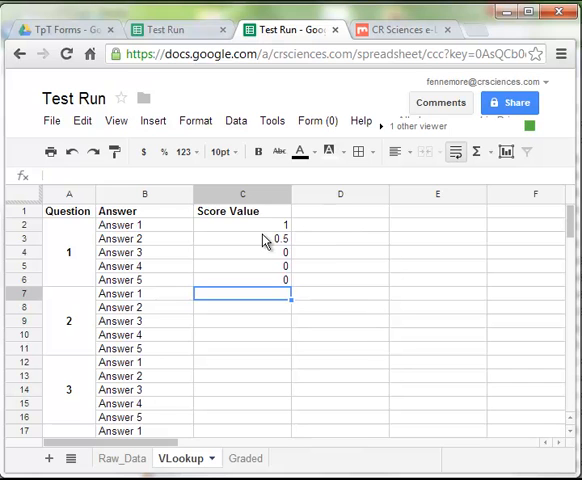
{"action": "mouse_move", "coordinate": [248, 234]}
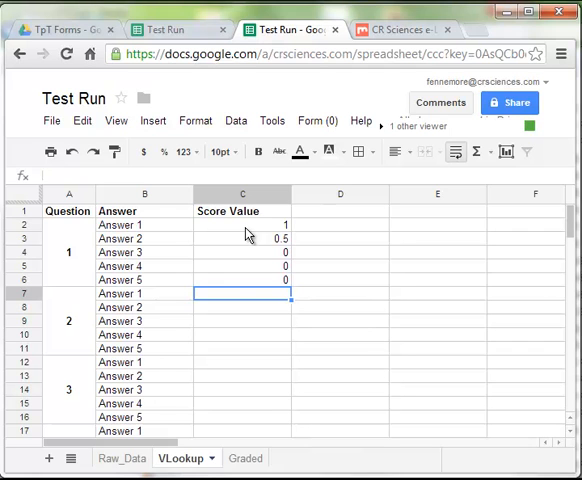
{"action": "mouse_move", "coordinate": [240, 296]}
{"action": "type", "text": "0"}
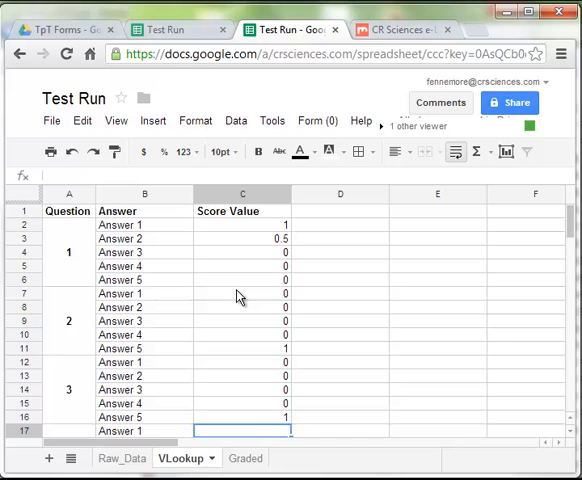
{"action": "scroll", "scroll_direction": "down", "scroll_amount": 3}
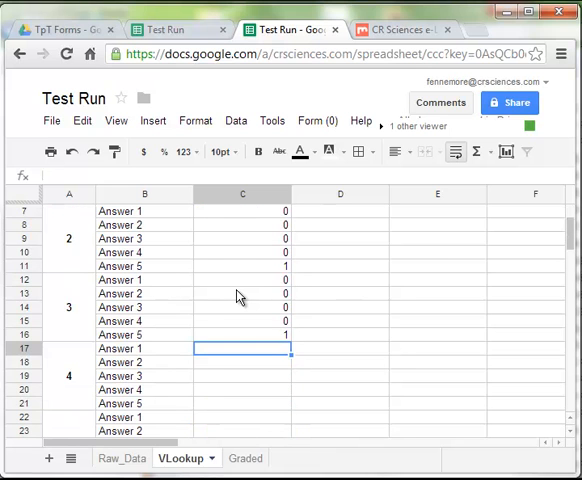
{"action": "scroll", "scroll_direction": "down", "scroll_amount": 3}
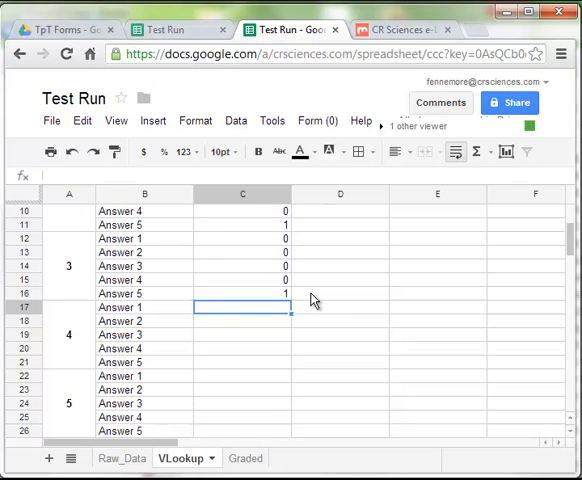
{"action": "type", "text": "0"}
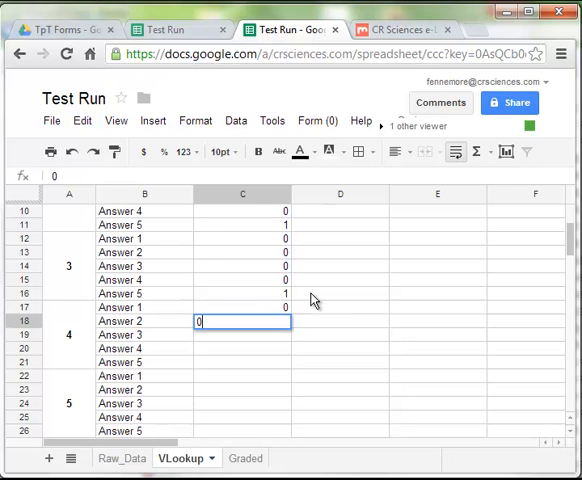
{"action": "scroll", "scroll_direction": "down", "scroll_amount": 3}
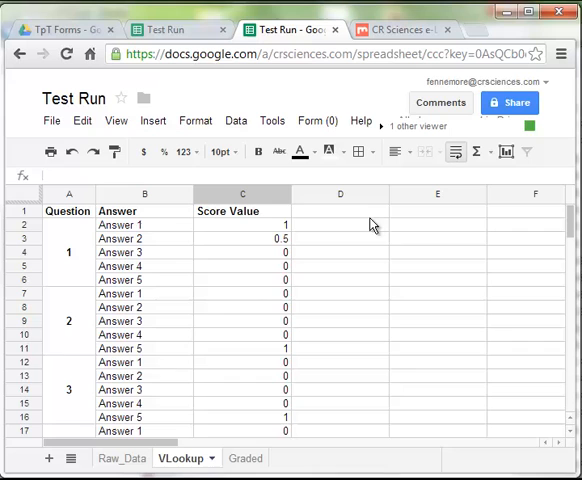
{"action": "mouse_move", "coordinate": [390, 220]}
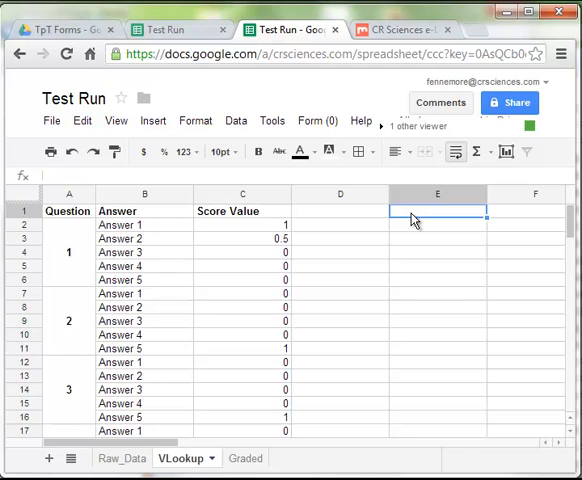
- Add a Total Value heading in E1 with 10 beneath it in E2
{"action": "type", "text": "Total Value"}
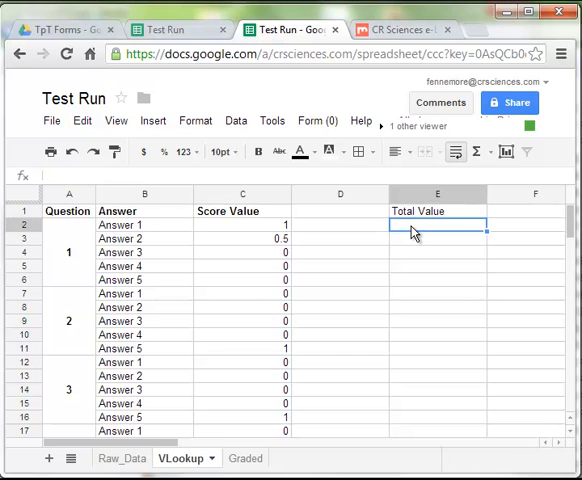
{"action": "type", "text": "10"}
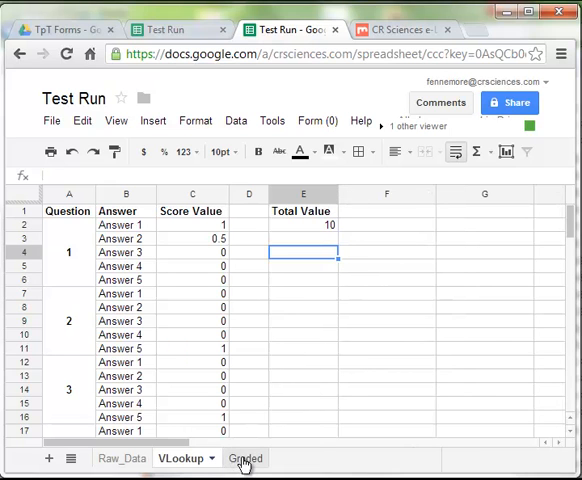
- On the Graded sheet, head row 1 with Period, Last Name and First Name
{"action": "left_click", "coordinate": [230, 458]}
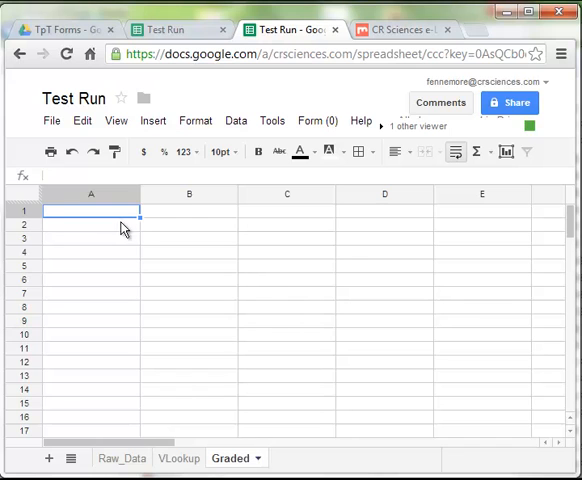
{"action": "type", "text": "Period"}
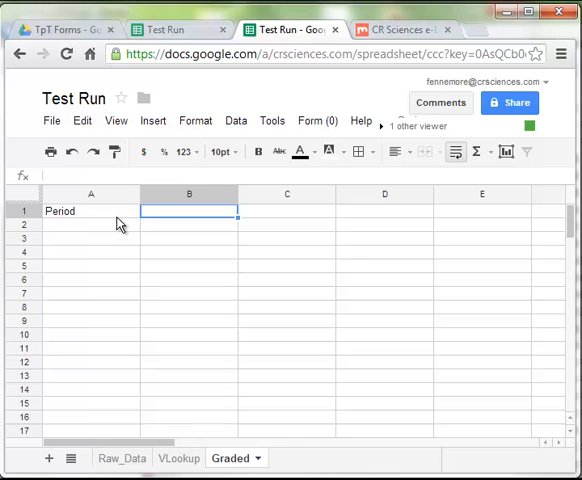
{"action": "type", "text": "Last Name"}
{"action": "left_click", "coordinate": [286, 210]}
{"action": "type", "text": "F"}
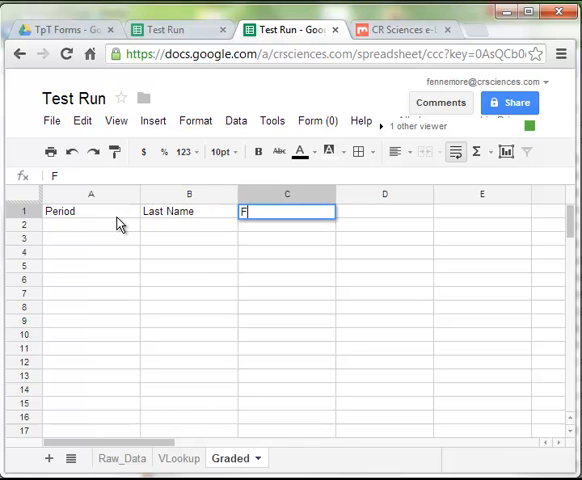
{"action": "type", "text": "irst Name"}
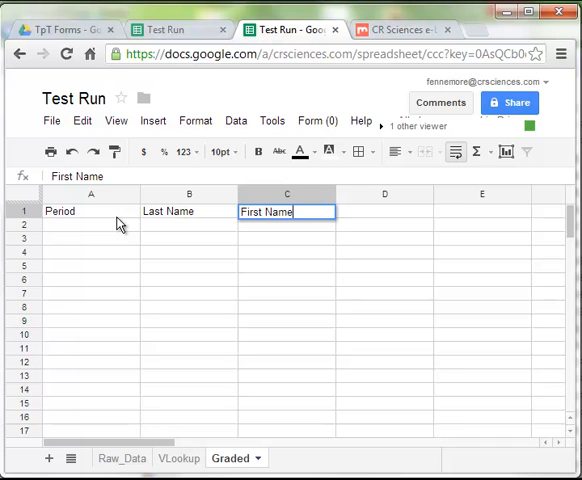
- Continue the header row with question numbers 1 through 10 and Score
{"action": "type", "text": "1"}
{"action": "type", "text": "7"}
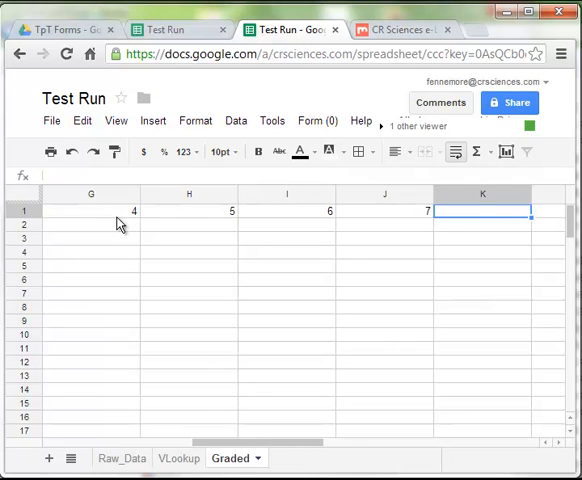
{"action": "scroll", "scroll_direction": "right", "scroll_amount": 3}
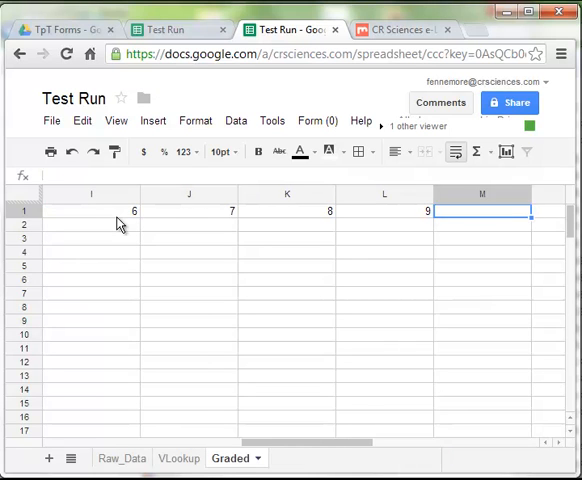
{"action": "scroll", "scroll_direction": "right", "scroll_amount": 3}
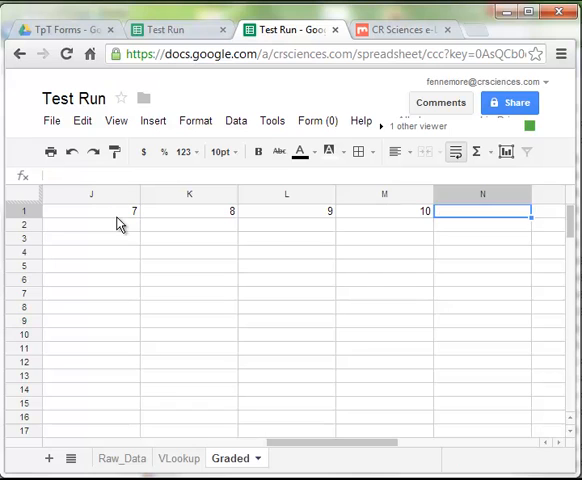
{"action": "type", "text": "Score"}
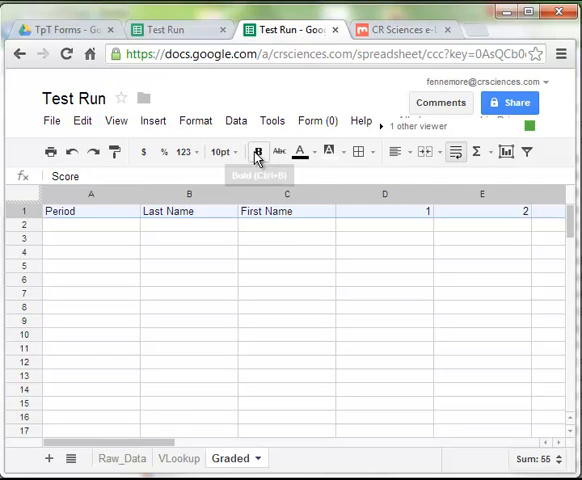
- Make the Graded header row bold with a light blue background fill
{"action": "left_click", "coordinate": [258, 152]}
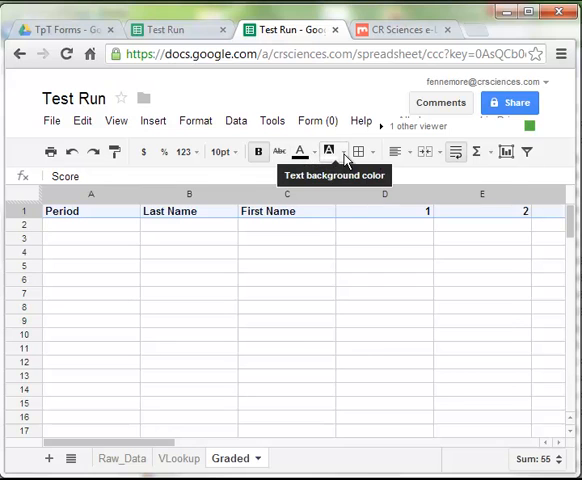
{"action": "left_click", "coordinate": [332, 152]}
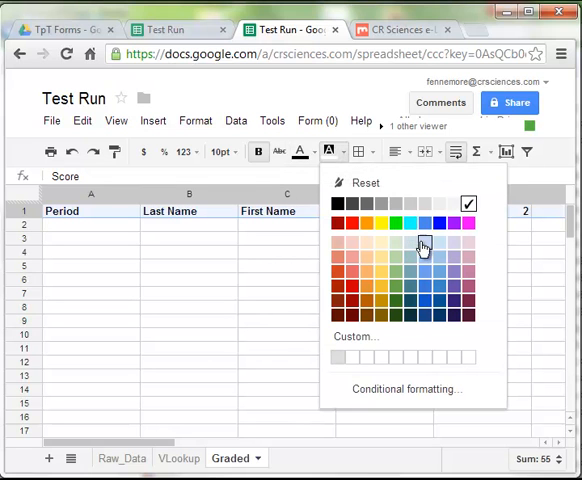
{"action": "left_click", "coordinate": [424, 246]}
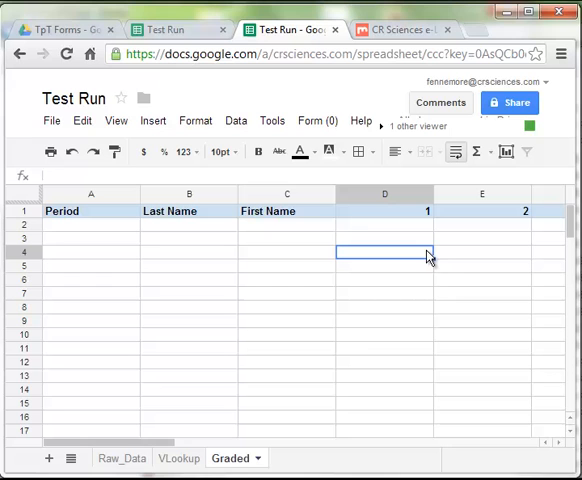
{"action": "mouse_move", "coordinate": [140, 192]}
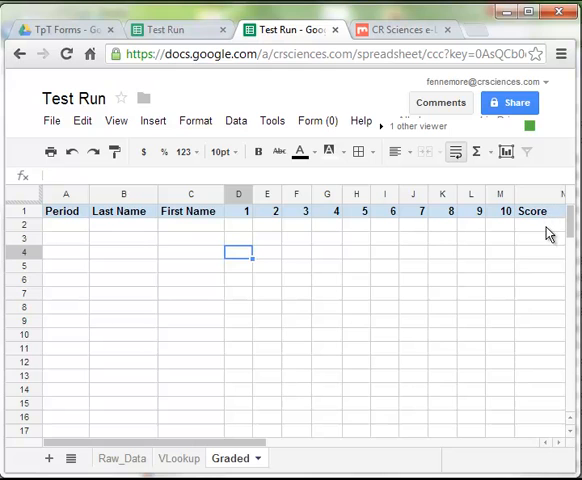
- Set Graded!N2 to =(SUM(D2:M2))/VLookup!$E$2 for the first Score
{"action": "left_click", "coordinate": [532, 224]}
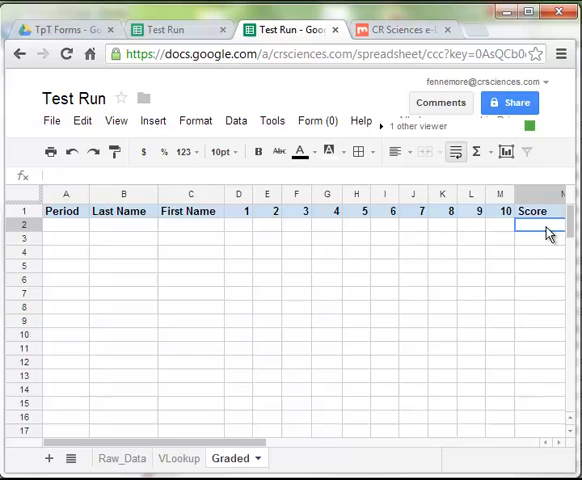
{"action": "type", "text": "=("}
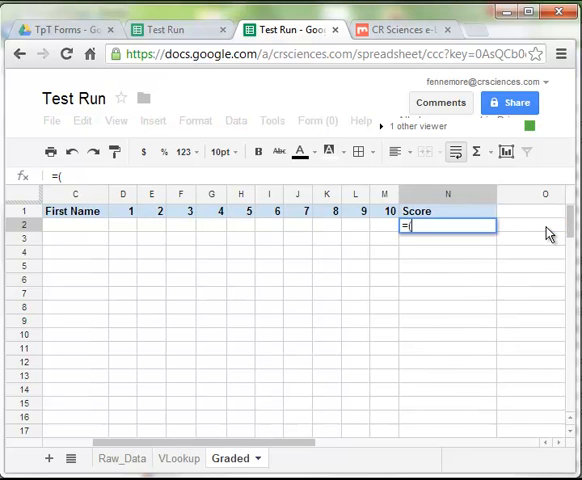
{"action": "type", "text": "(S"}
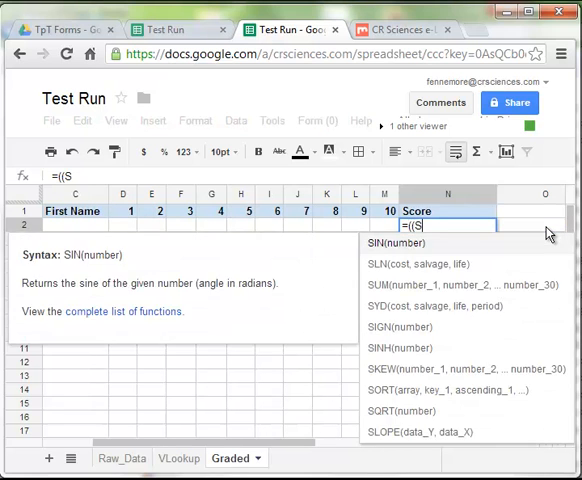
{"action": "type", "text": "UM(D2:M2"}
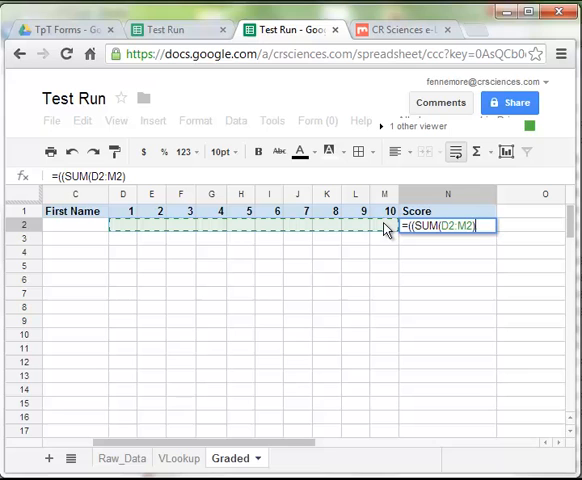
{"action": "type", "text": ")"}
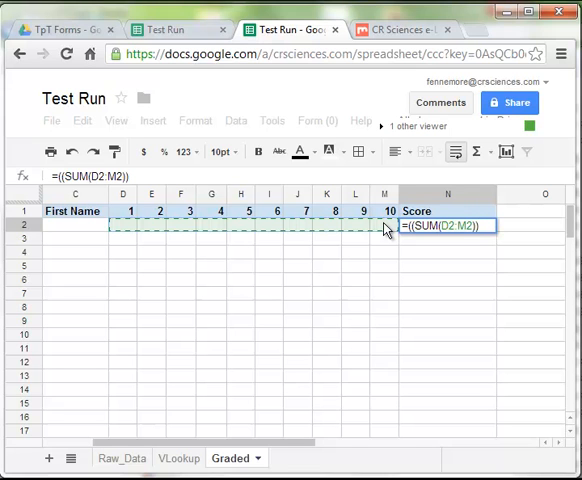
{"action": "type", "text": "/"}
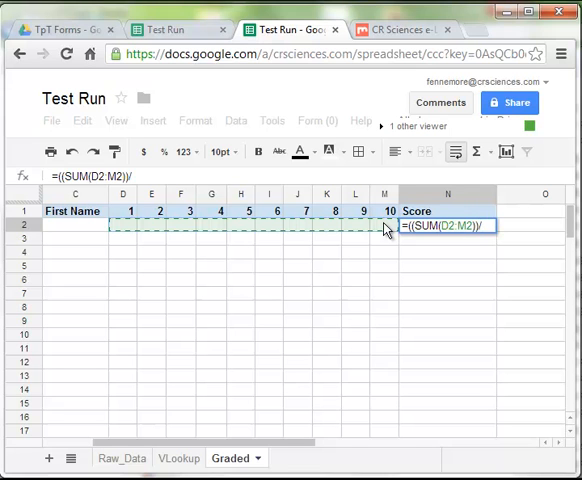
{"action": "left_click", "coordinate": [180, 458]}
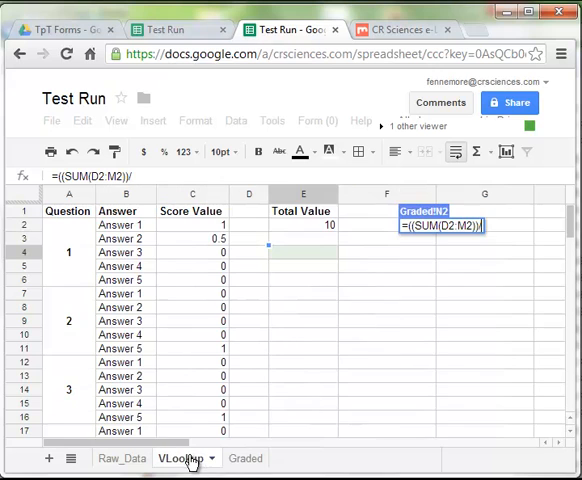
{"action": "left_click", "coordinate": [304, 224]}
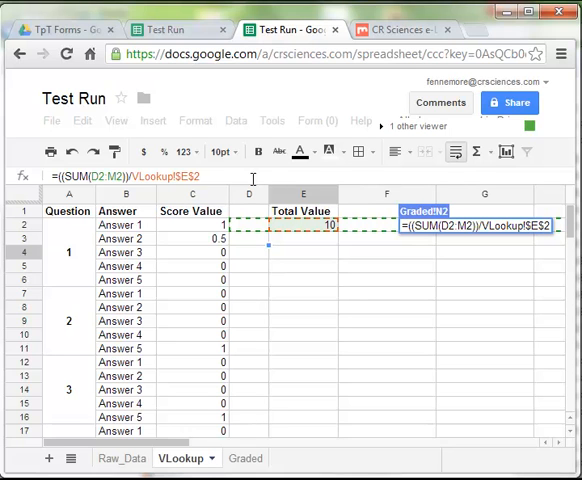
{"action": "left_click", "coordinate": [230, 458]}
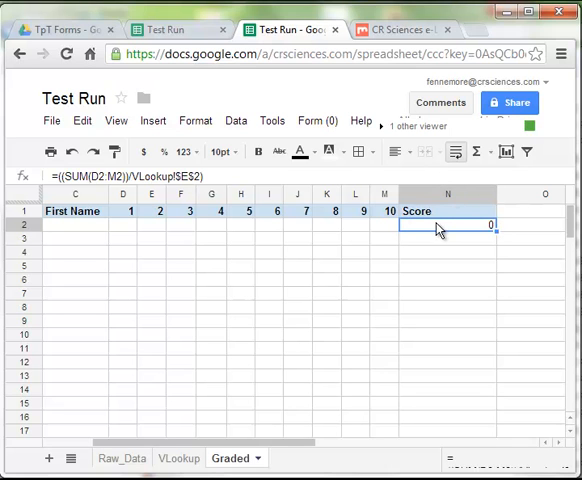
{"action": "mouse_move", "coordinate": [152, 120]}
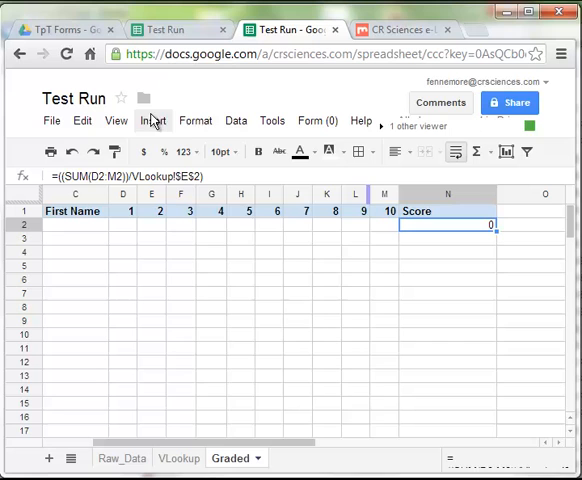
- Format the Score cell N2 as a percentage via Format > Number > Percent
{"action": "left_click", "coordinate": [194, 120]}
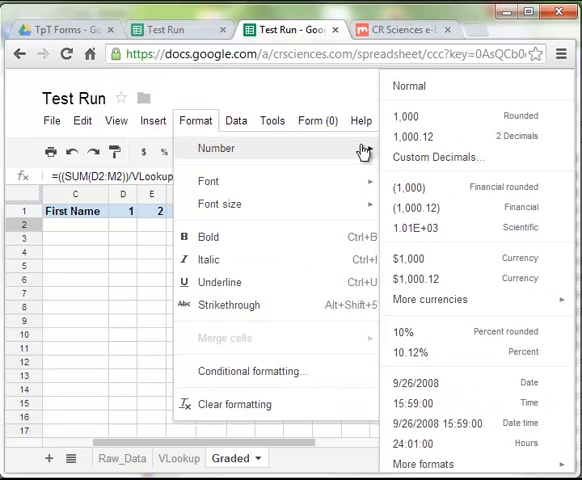
{"action": "mouse_move", "coordinate": [424, 352]}
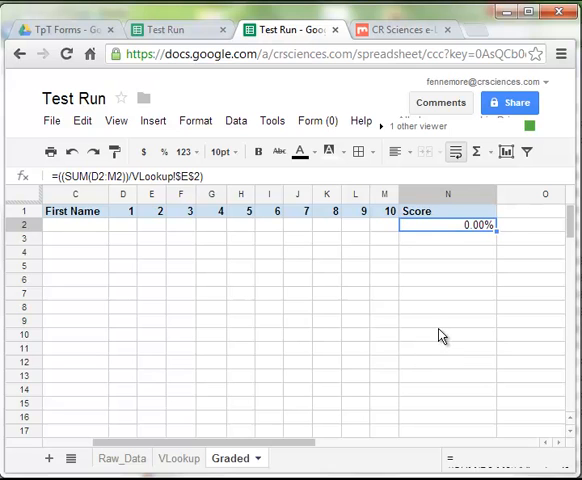
{"action": "left_click", "coordinate": [122, 224]}
{"action": "type", "text": "="}
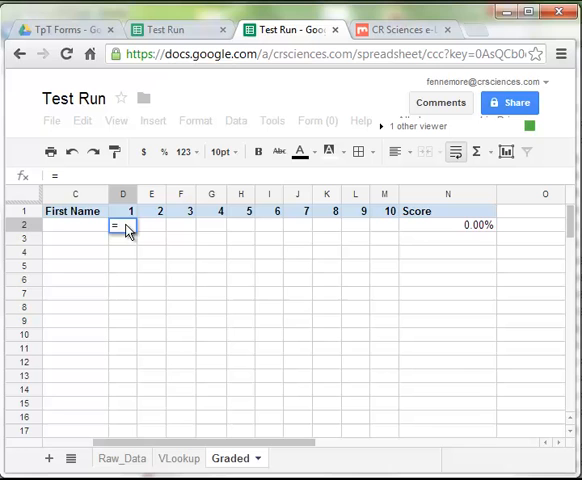
- Set D2 to =VLOOKUP(Raw_Data!E2,VLookup!$B$2:$C$6,2,False) for question 1
{"action": "type", "text": "VLOOK"}
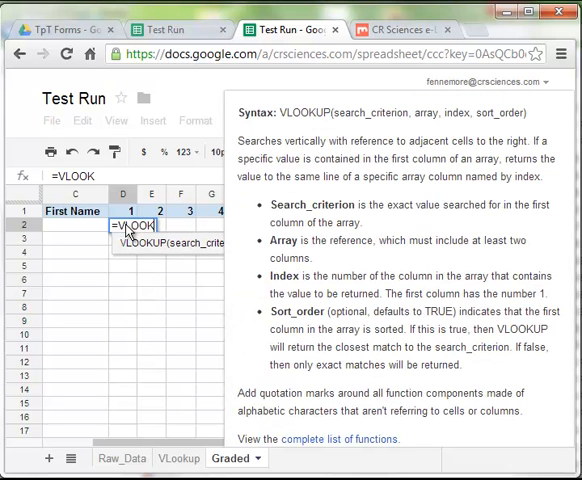
{"action": "type", "text": "UP(Raw_Data!E2"}
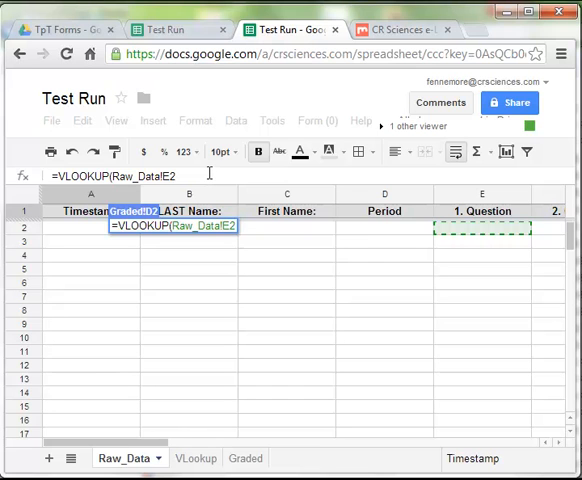
{"action": "type", "text": "."}
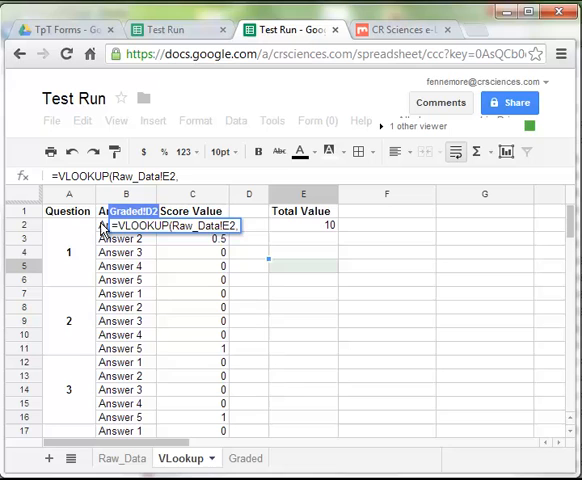
{"action": "type", "text": ",VLookup!B2"}
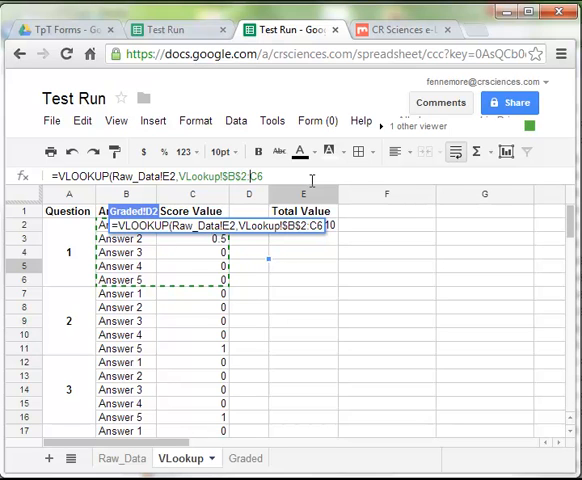
{"action": "type", "text": "$C$6,"}
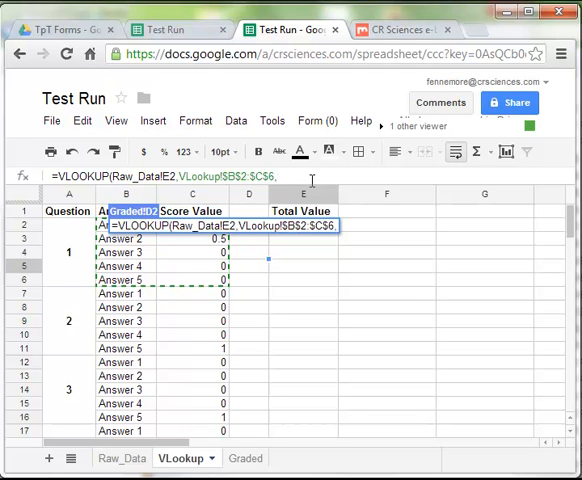
{"action": "type", "text": "2,"}
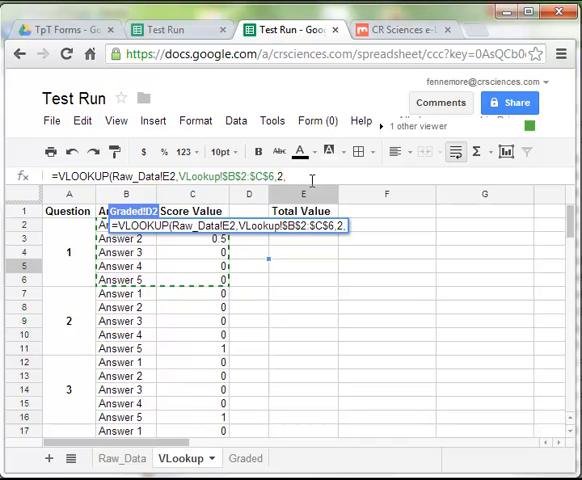
{"action": "type", "text": "F"}
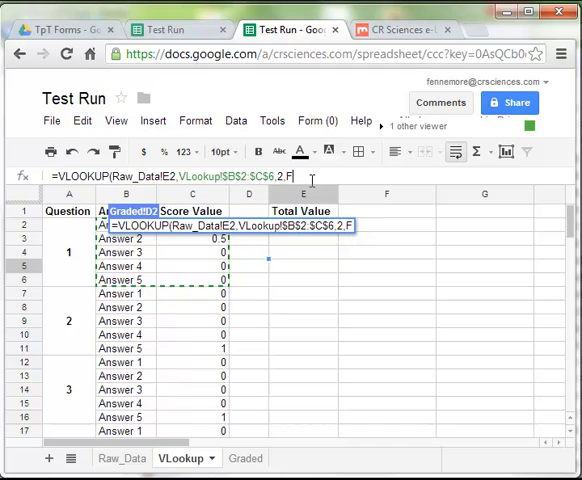
{"action": "type", "text": "alse)"}
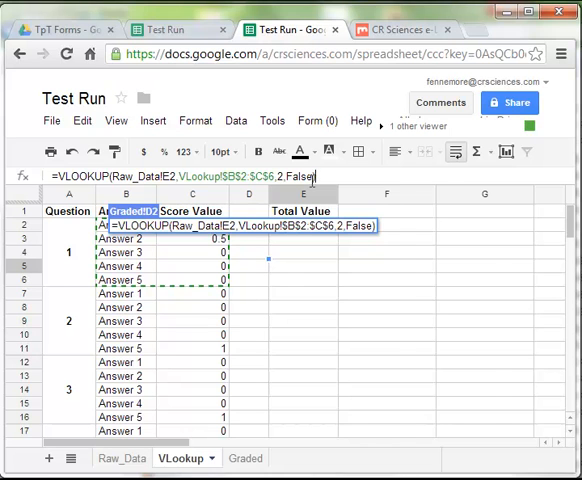
{"action": "left_click", "coordinate": [228, 458]}
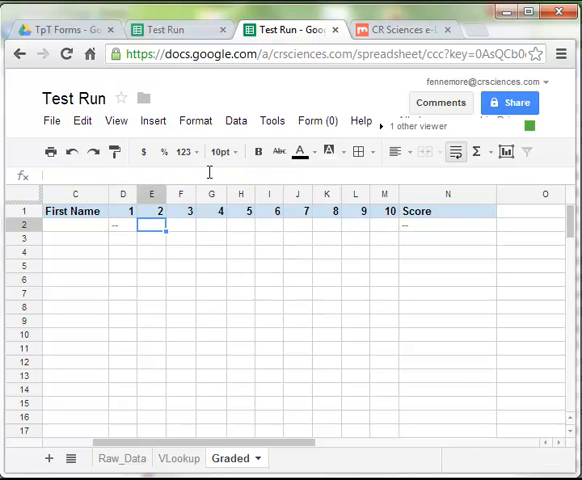
- Adapt the formula in E2 to look up Raw_Data!F2 in VLookup!$B$7:$C$11 for question 2
{"action": "type", "text": "=VLOOKUP(Raw_Data!E2,VLookup!$B$2:$C$6,2,False)"}
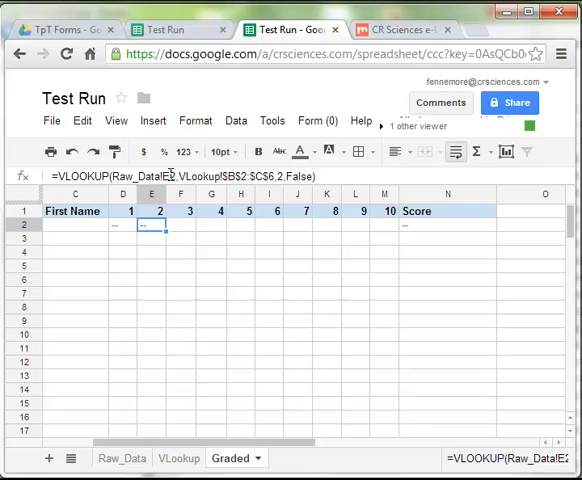
{"action": "double_click", "coordinate": [160, 224]}
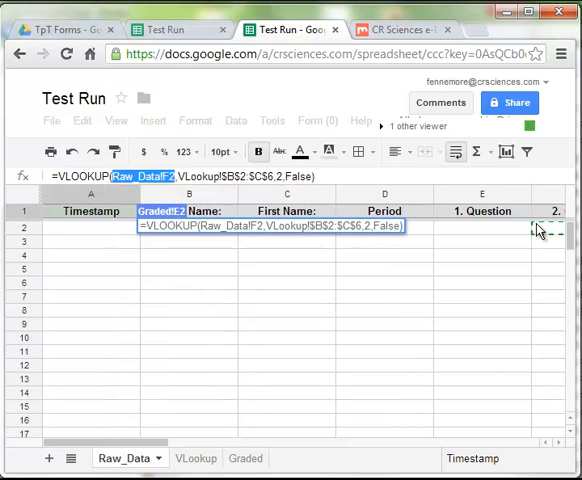
{"action": "mouse_move", "coordinate": [552, 232]}
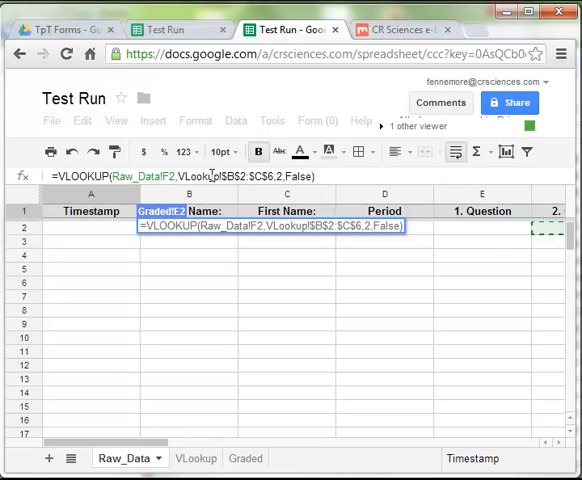
{"action": "double_click", "coordinate": [200, 176]}
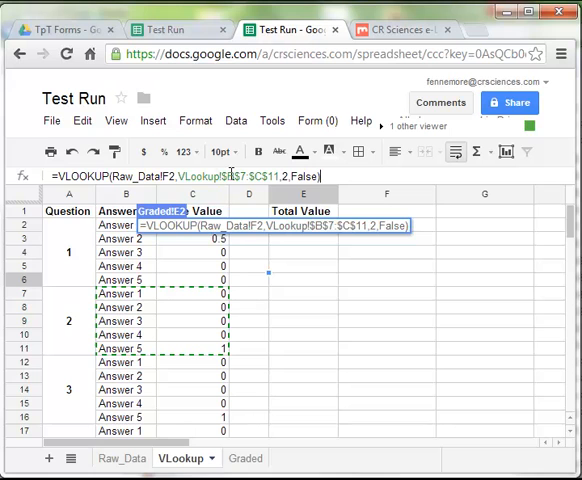
{"action": "left_click", "coordinate": [230, 458]}
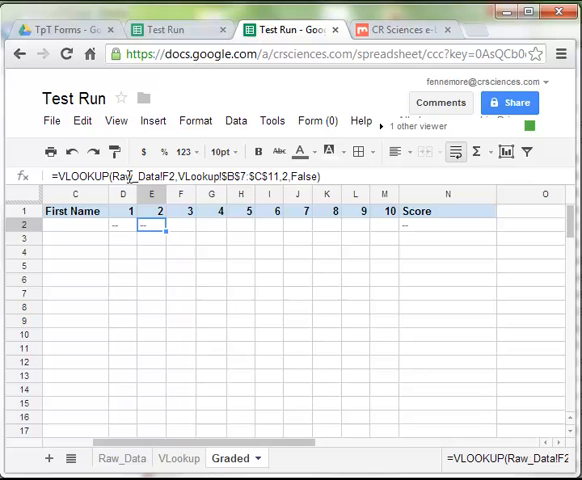
{"action": "mouse_move", "coordinate": [180, 226]}
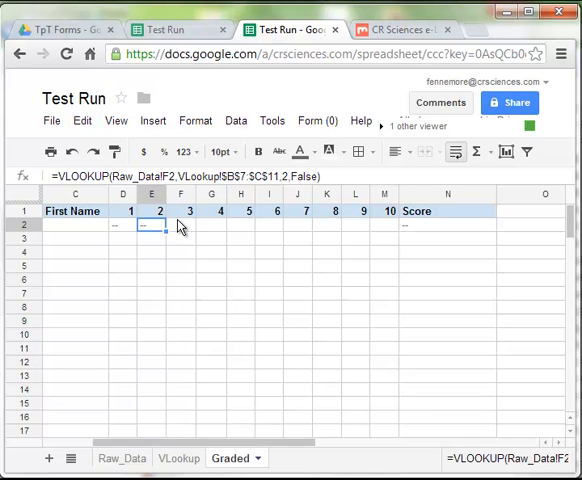
{"action": "mouse_move", "coordinate": [392, 224]}
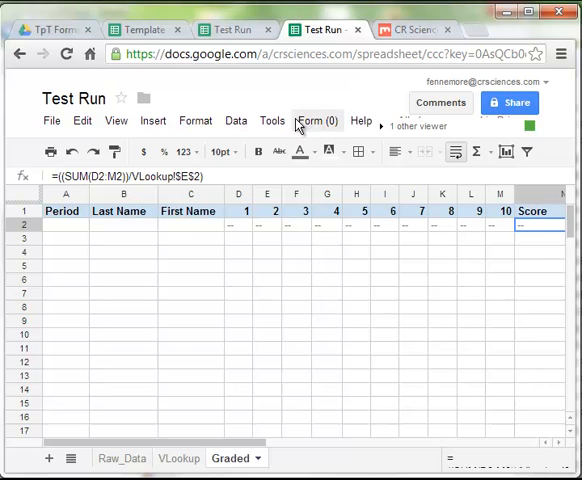
- Open the live Test Run form, enter Test names and choose Answer 1 for question 1
{"action": "left_click", "coordinate": [318, 120]}
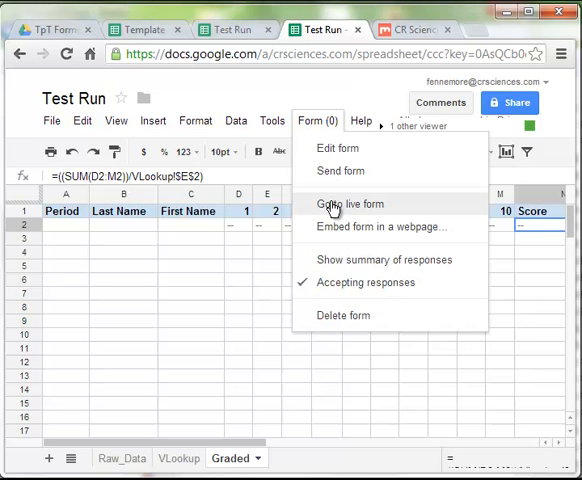
{"action": "left_click", "coordinate": [348, 204]}
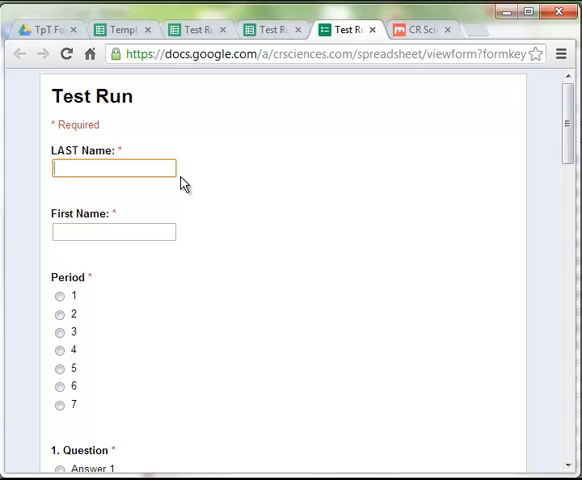
{"action": "type", "text": "Test"}
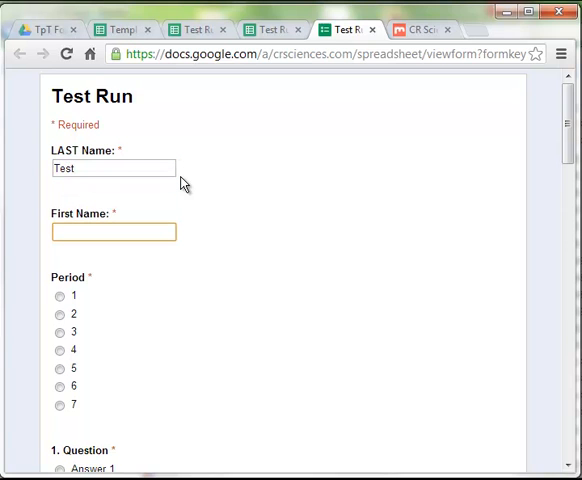
{"action": "type", "text": "Test"}
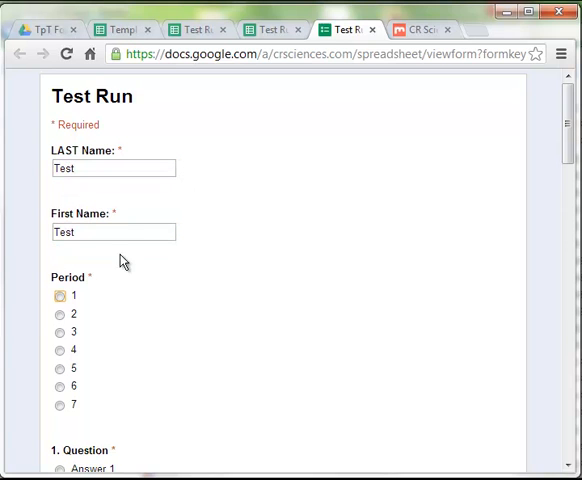
{"action": "scroll", "scroll_direction": "down", "scroll_amount": 3}
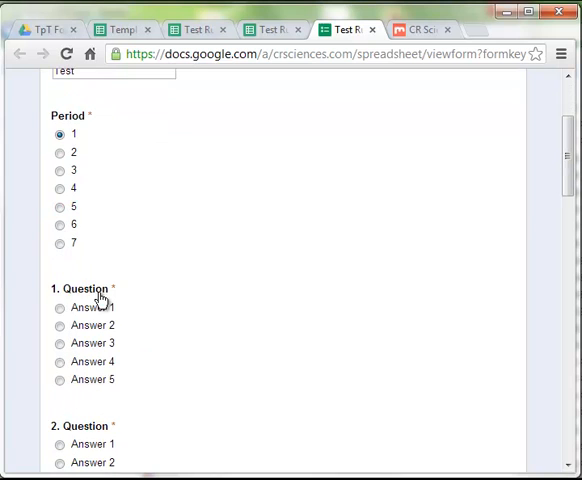
{"action": "left_click", "coordinate": [60, 308]}
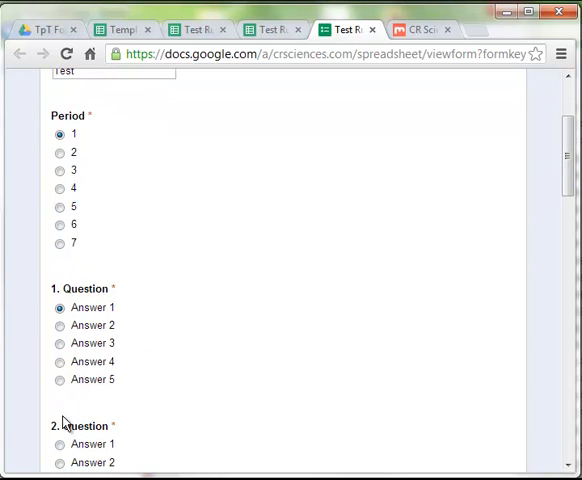
- Choose Answer 3 for question 10, submit the response and return to the spreadsheet
{"action": "scroll", "scroll_direction": "down", "scroll_amount": 3}
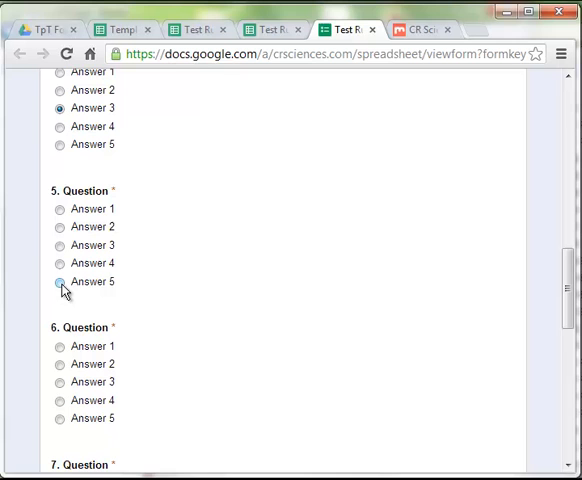
{"action": "scroll", "scroll_direction": "down", "scroll_amount": 3}
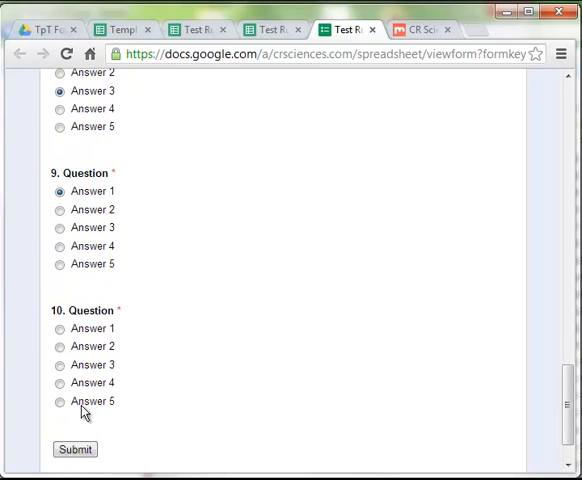
{"action": "left_click", "coordinate": [74, 448]}
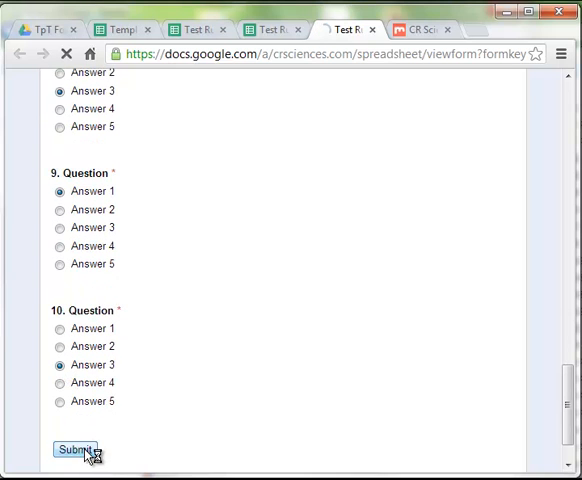
{"action": "left_click", "coordinate": [76, 448]}
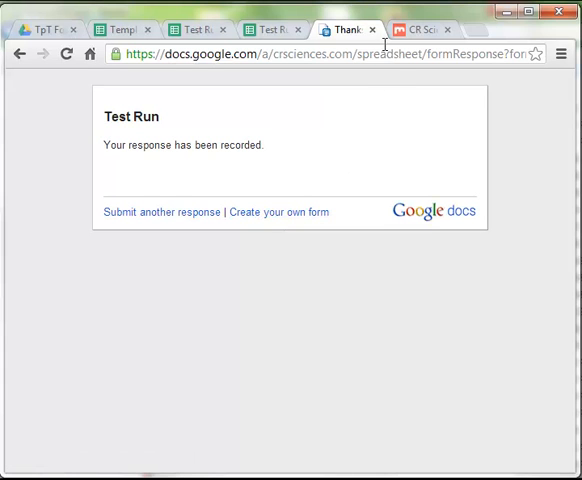
{"action": "left_click", "coordinate": [270, 28]}
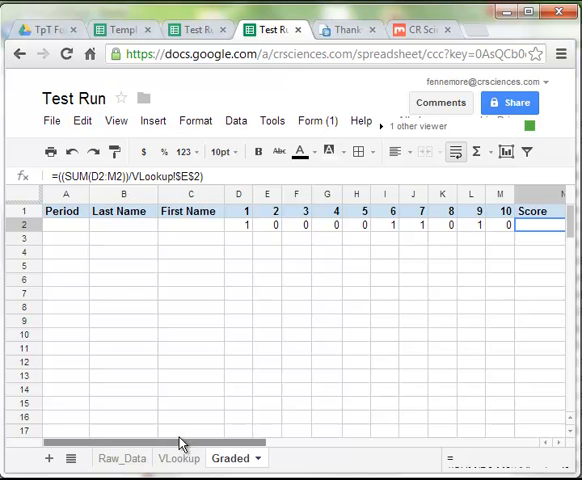
- Link Graded row 2's Period, Last Name and First Name to =Raw_Data!D2, B2 and C2
{"action": "left_click", "coordinate": [64, 224]}
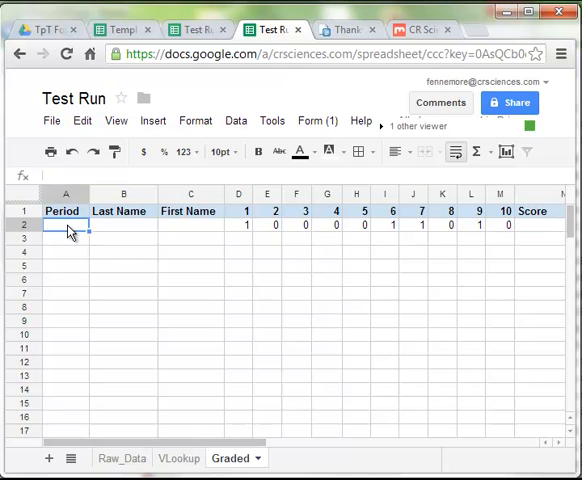
{"action": "type", "text": "="}
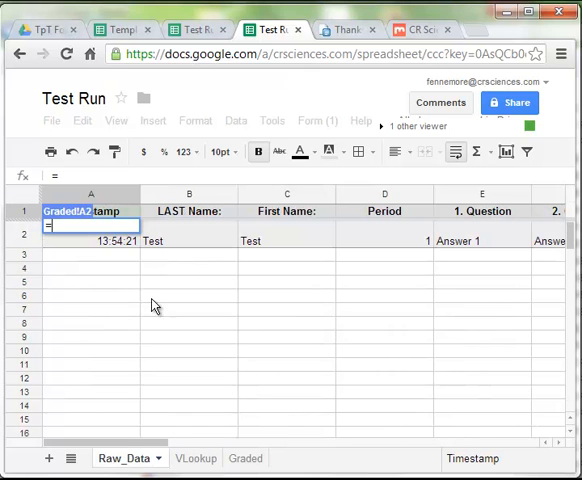
{"action": "mouse_move", "coordinate": [230, 246]}
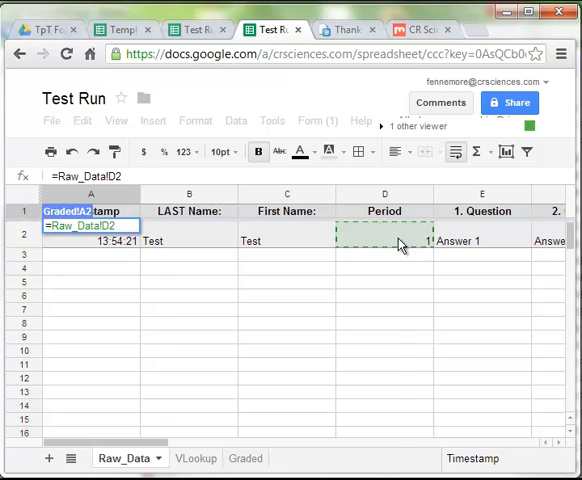
{"action": "left_click", "coordinate": [228, 458]}
{"action": "type", "text": "="}
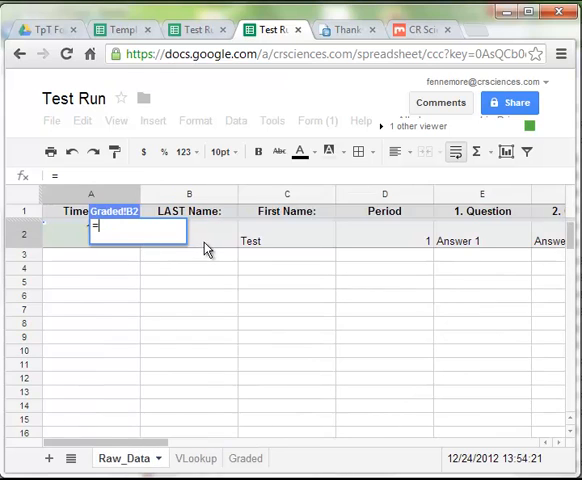
{"action": "left_click", "coordinate": [178, 458]}
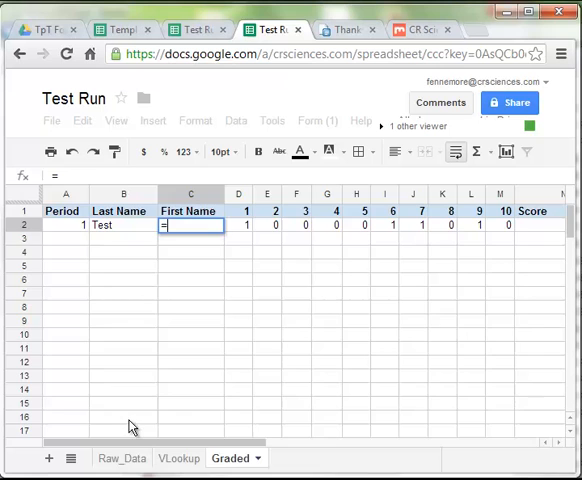
{"action": "left_click", "coordinate": [120, 458]}
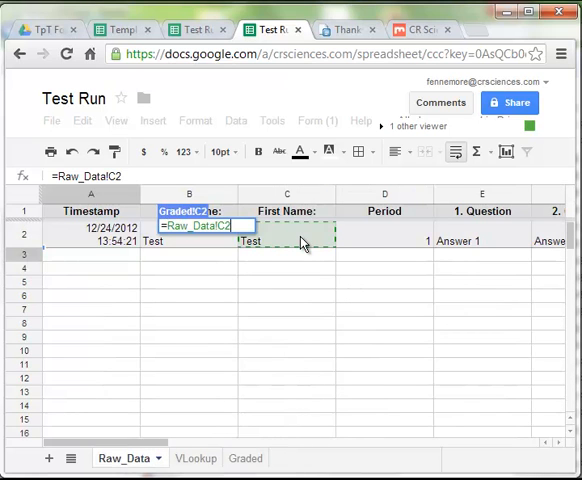
{"action": "left_click", "coordinate": [228, 458]}
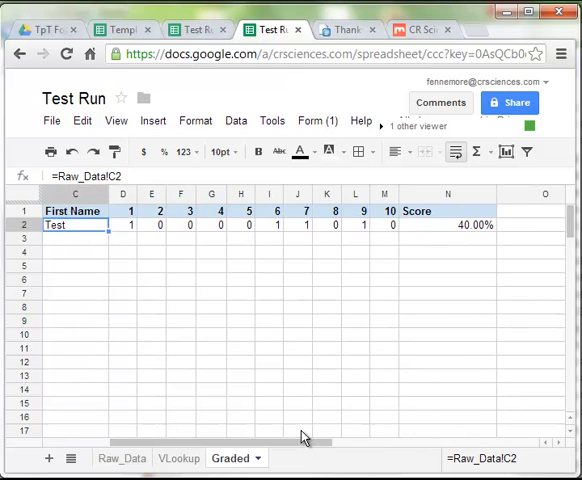
{"action": "left_click", "coordinate": [448, 224]}
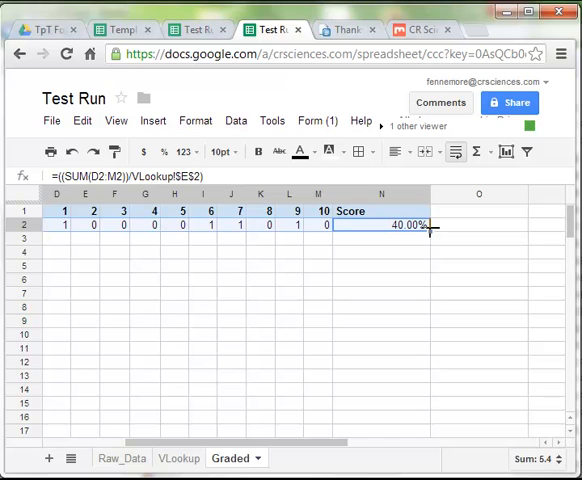
{"action": "mouse_move", "coordinate": [428, 424]}
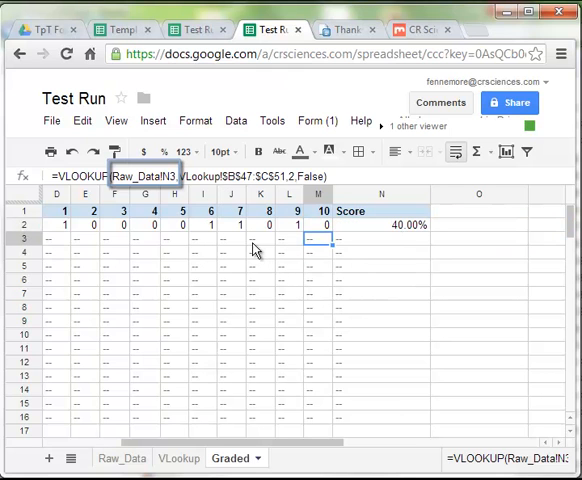
- Inspect the VLOOKUP scoring formulas behind several Graded answer cells
{"action": "left_click", "coordinate": [318, 252]}
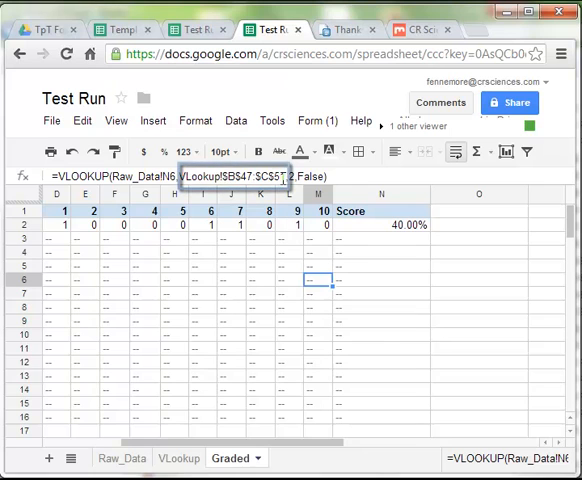
{"action": "left_click", "coordinate": [318, 264]}
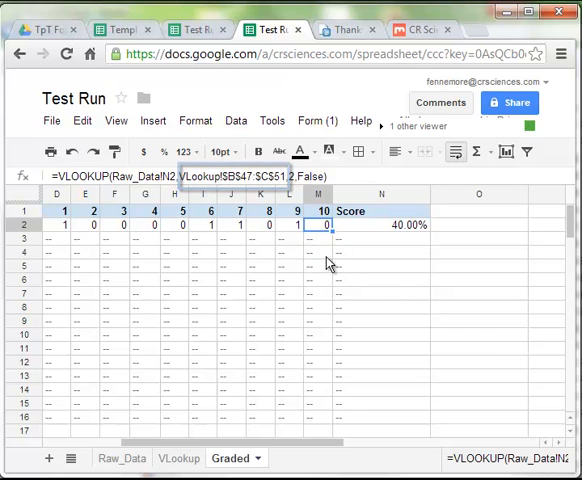
{"action": "left_click", "coordinate": [176, 458]}
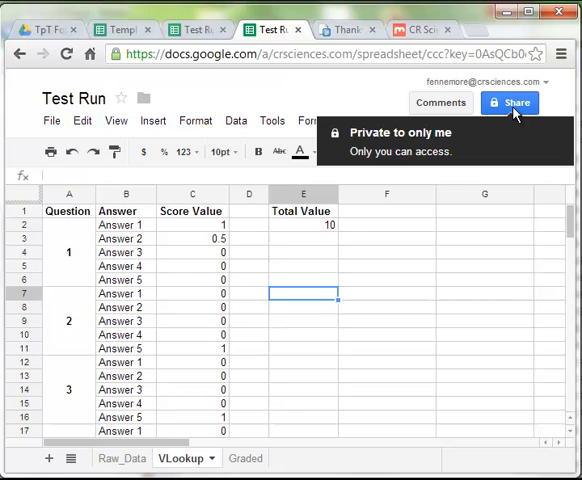
{"action": "left_click", "coordinate": [52, 120]}
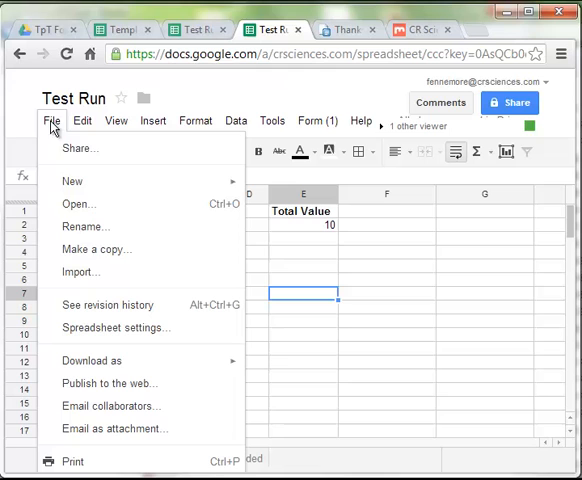
{"action": "mouse_move", "coordinate": [88, 250]}
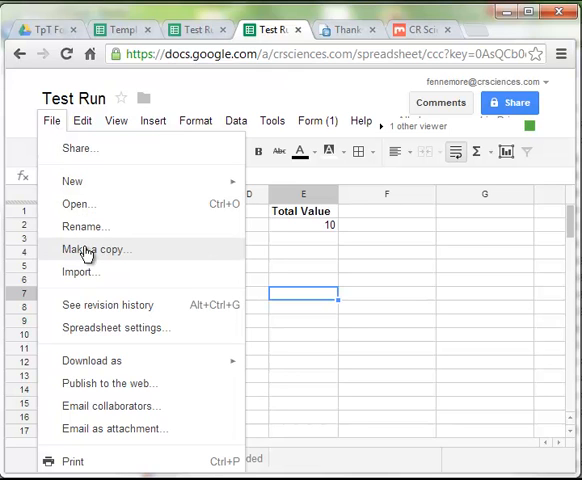
{"action": "mouse_move", "coordinate": [126, 252]}
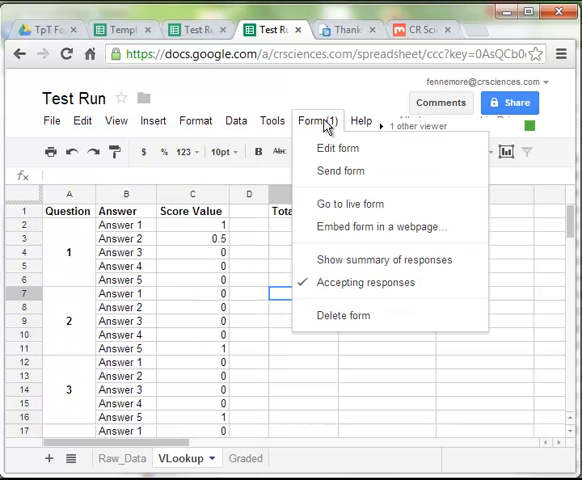
{"action": "left_click", "coordinate": [338, 148]}
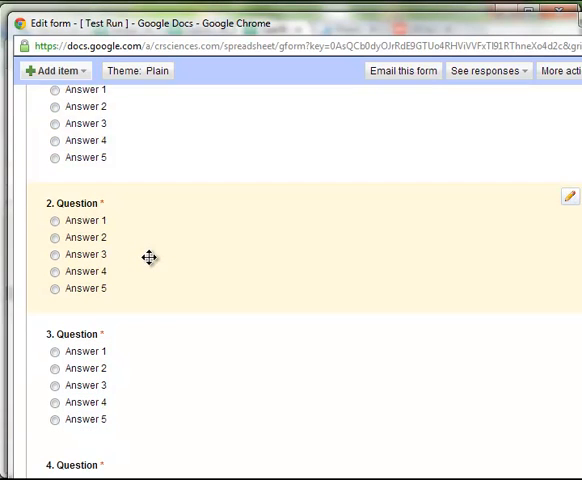
{"action": "scroll", "scroll_direction": "down", "scroll_amount": 3}
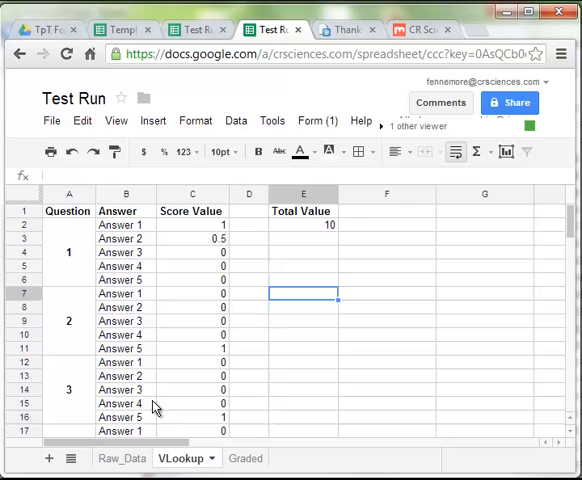
{"action": "mouse_move", "coordinate": [182, 228]}
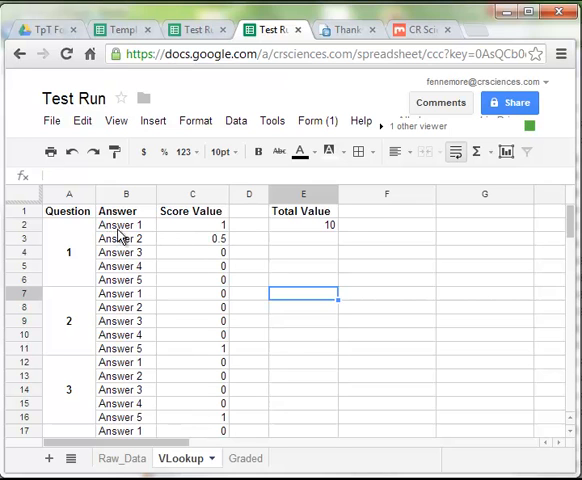
{"action": "left_click", "coordinate": [126, 224]}
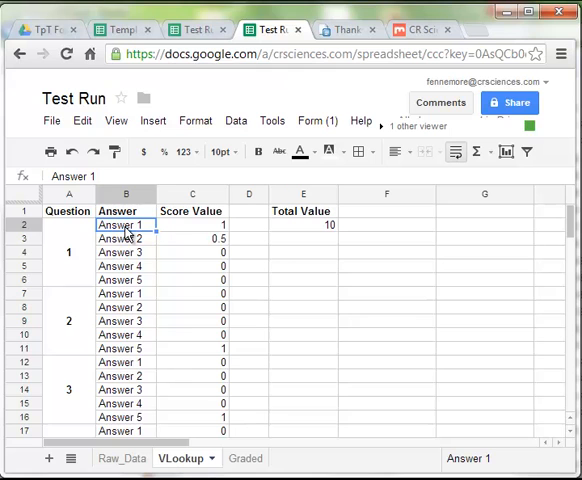
{"action": "type", "text": "Google form"}
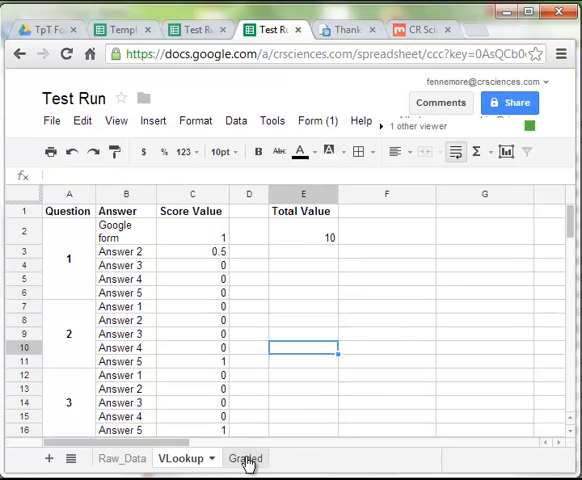
{"action": "left_click", "coordinate": [230, 458]}
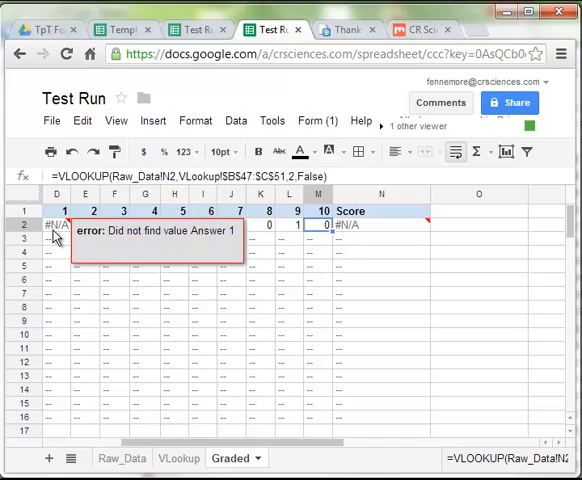
{"action": "left_click", "coordinate": [178, 458]}
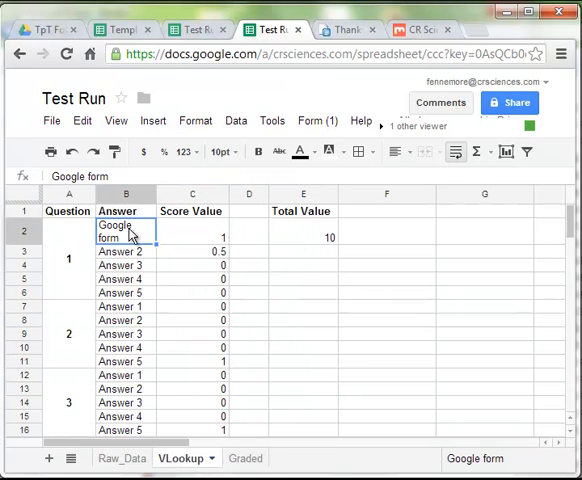
{"action": "type", "text": "Answer 1"}
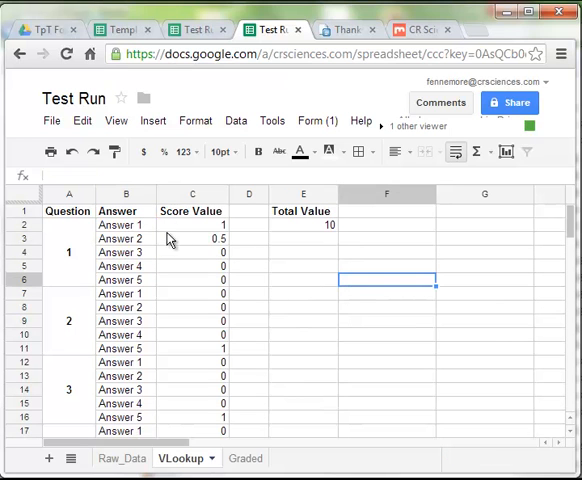
{"action": "mouse_move", "coordinate": [280, 48]}
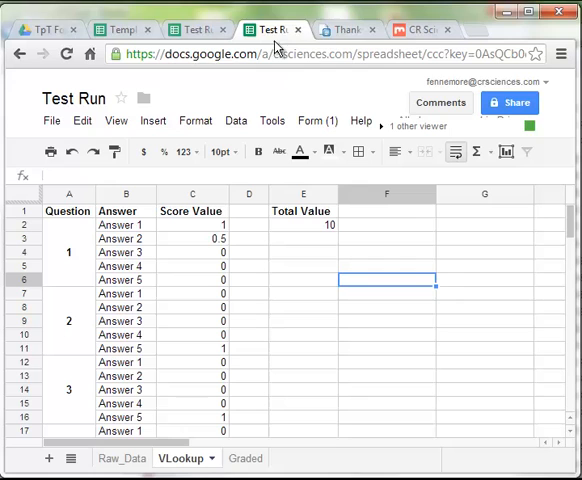